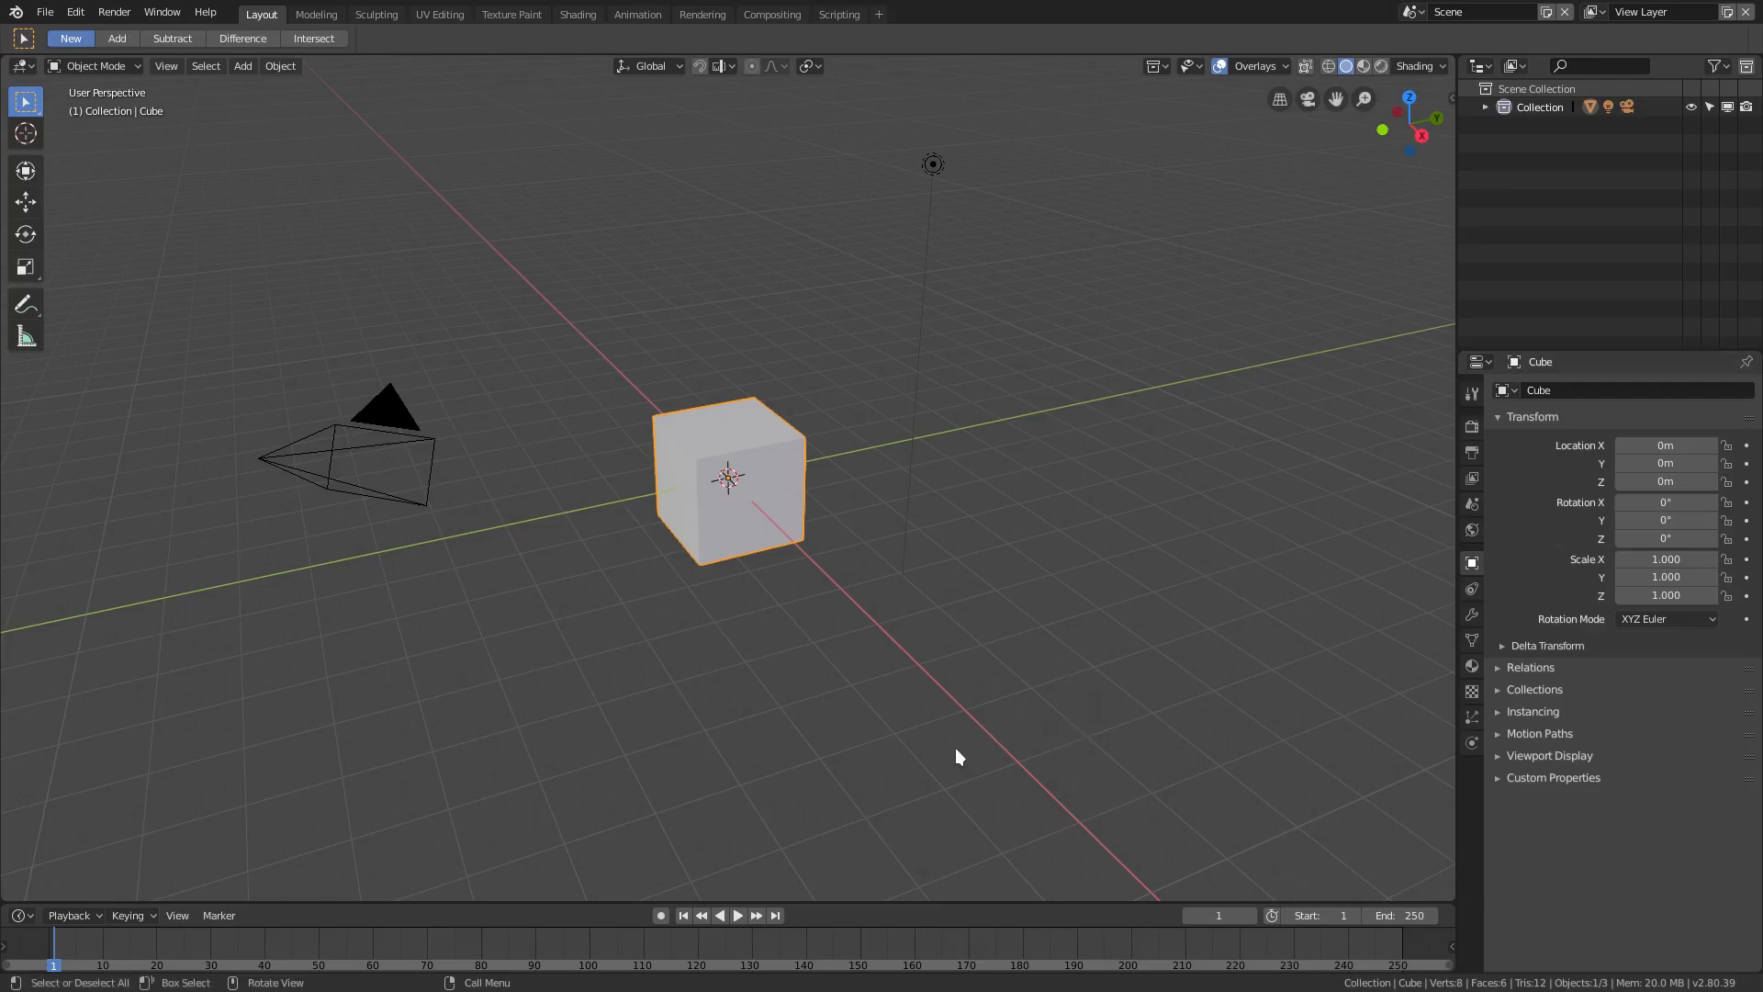
{"action": "mouse_move", "coordinate": [925, 747]}
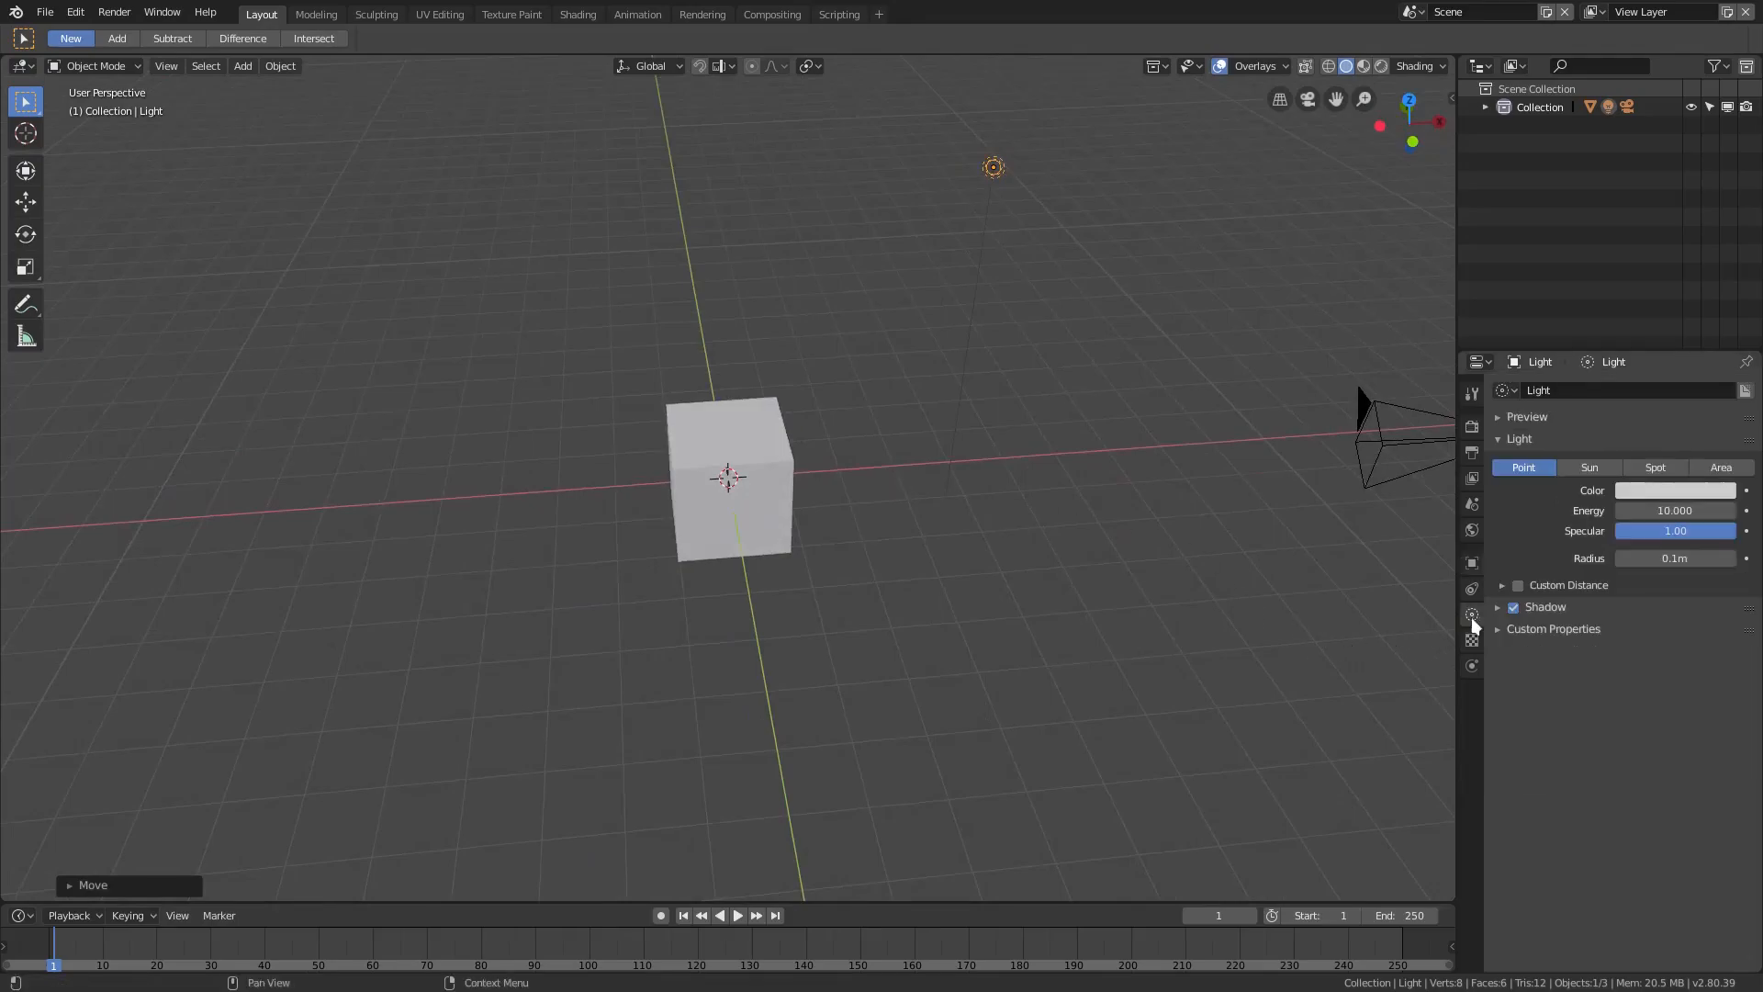
- Show the selected point light's Object Data light settings
{"action": "left_click", "coordinate": [1719, 467]}
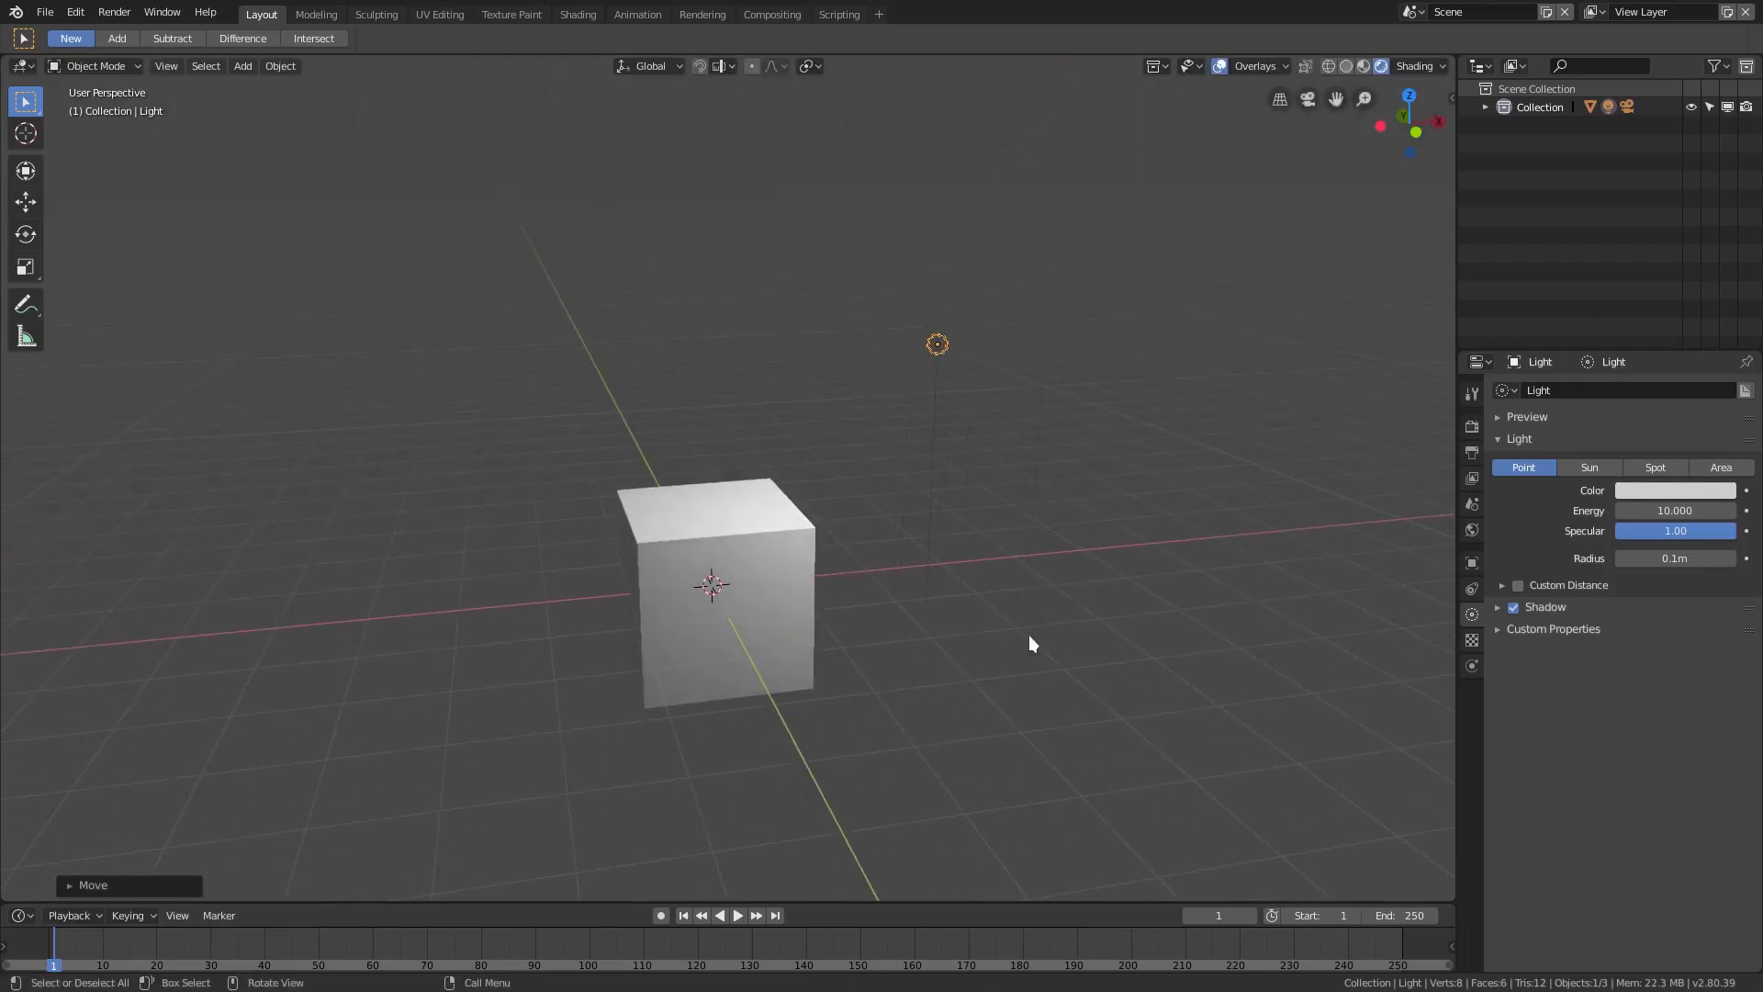
- Switch the light to Sun, then Spot, and finally Area while orbiting the view
{"action": "left_click_drag", "start_coordinate": [1032, 643], "coordinate": [861, 626]}
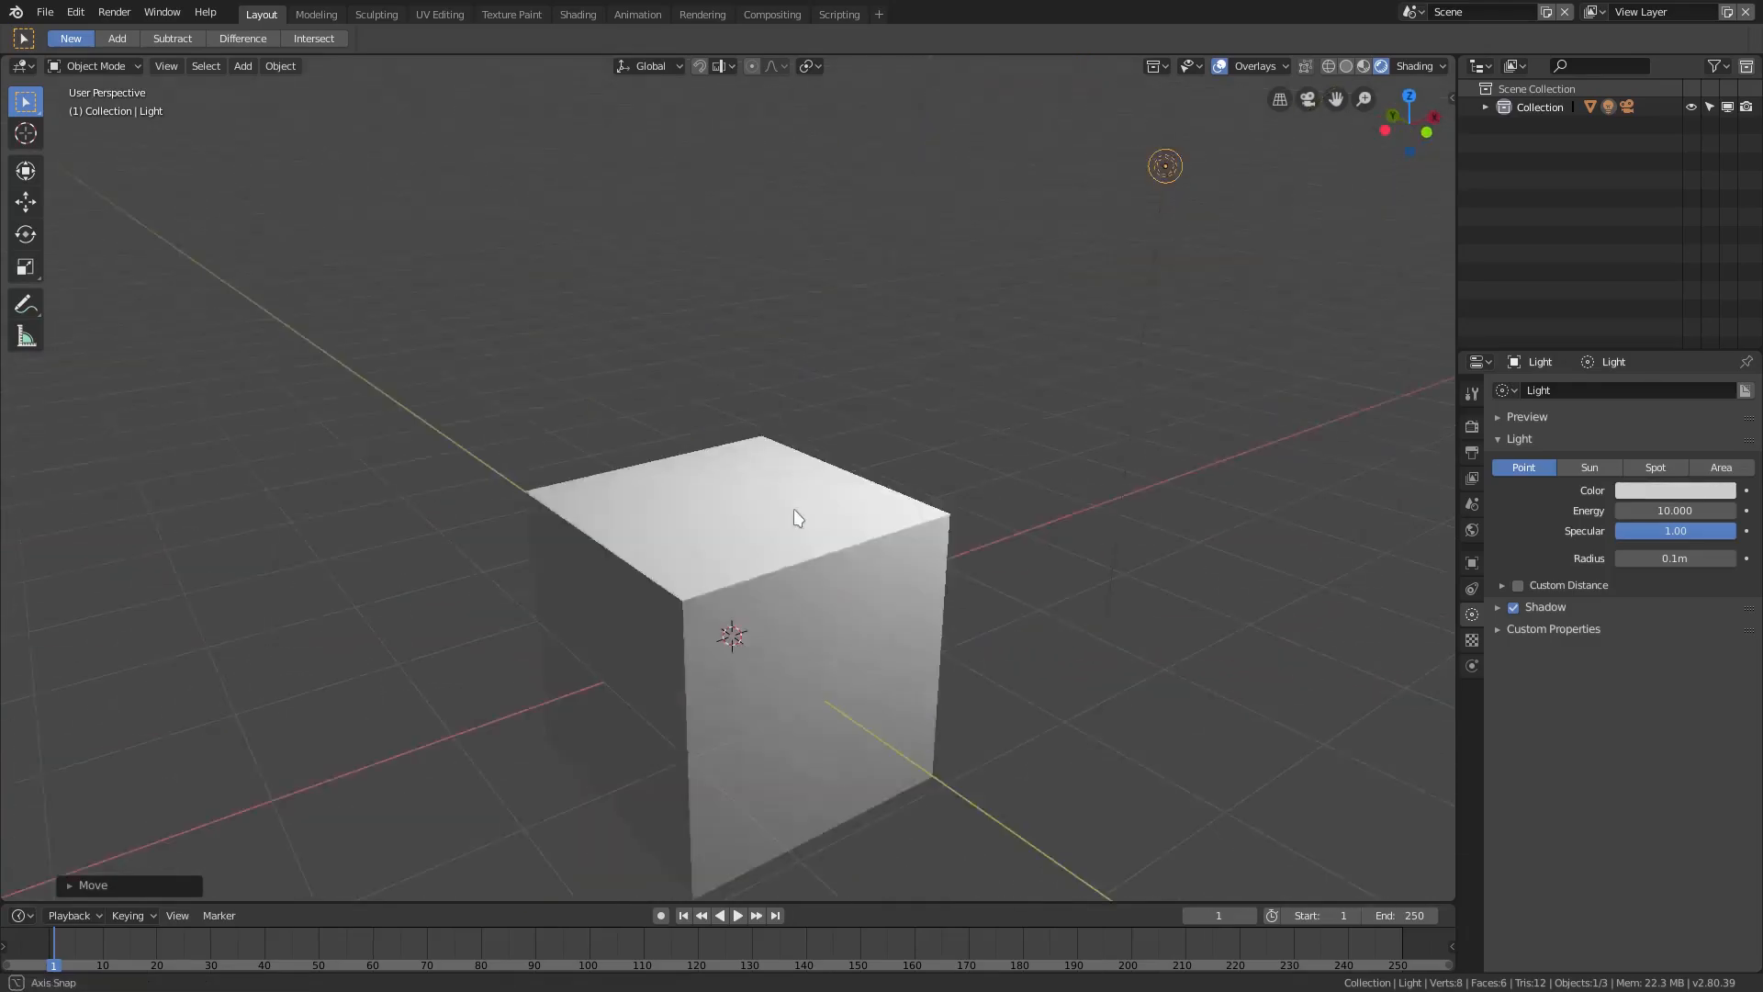
{"action": "left_click", "coordinate": [1588, 466]}
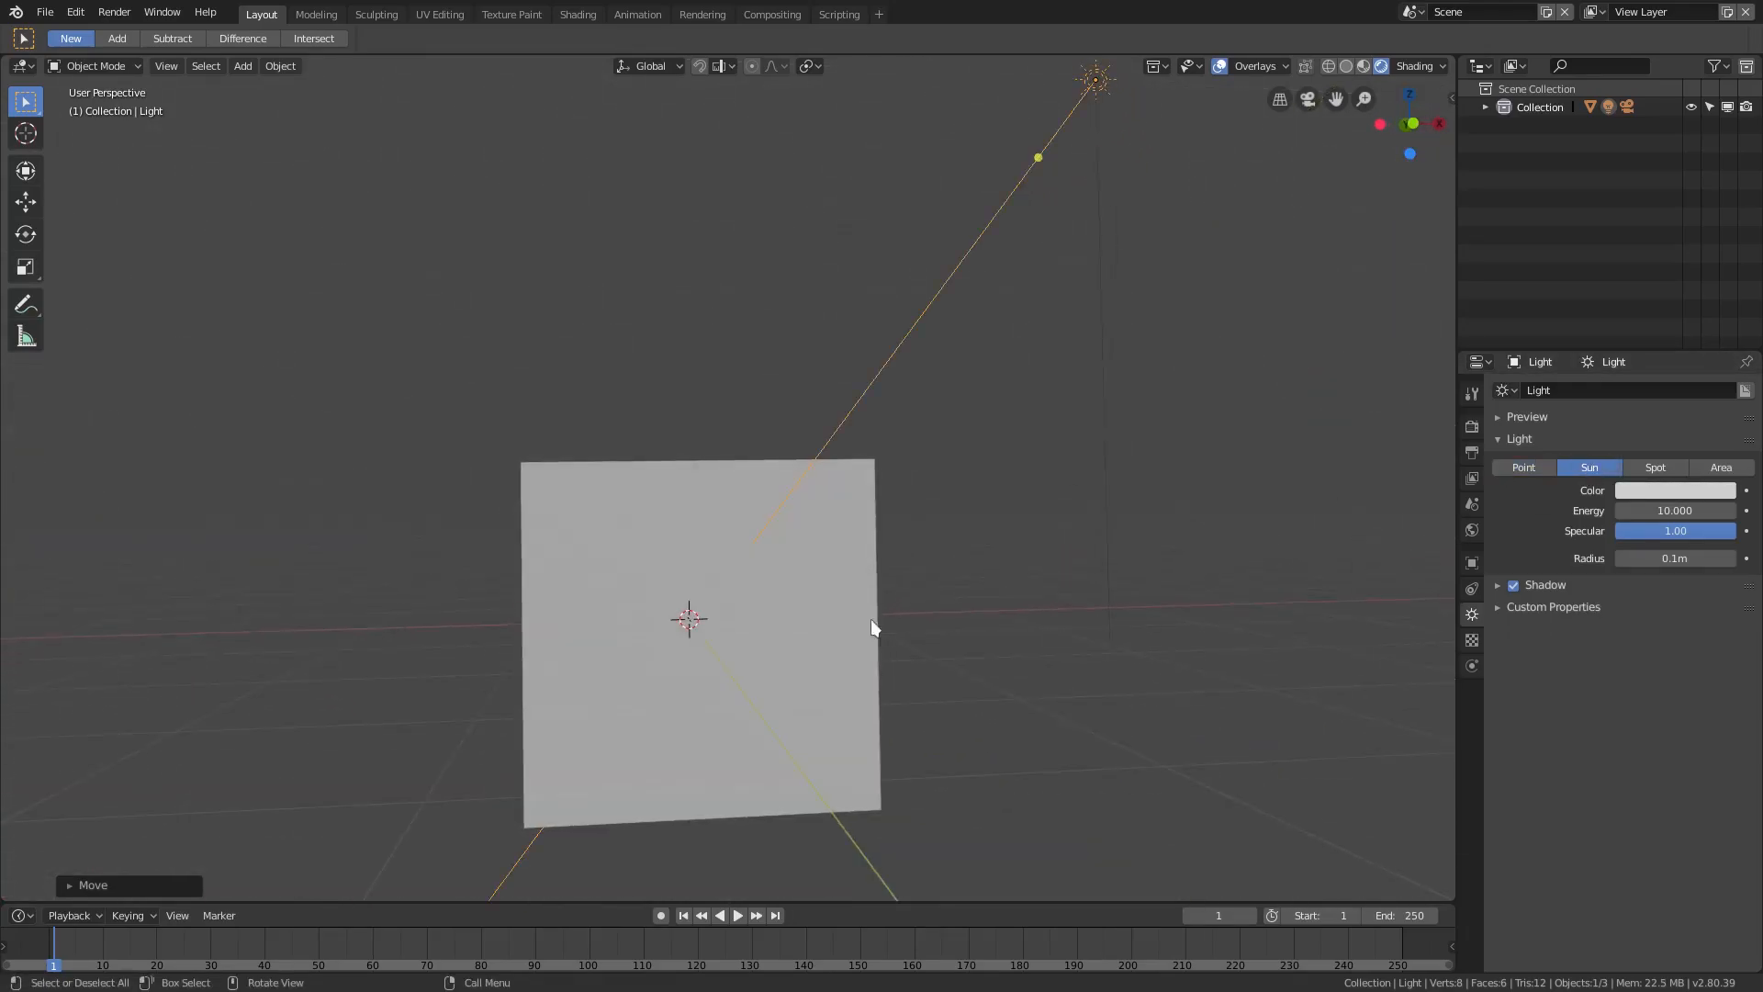
{"action": "left_click", "coordinate": [1654, 466]}
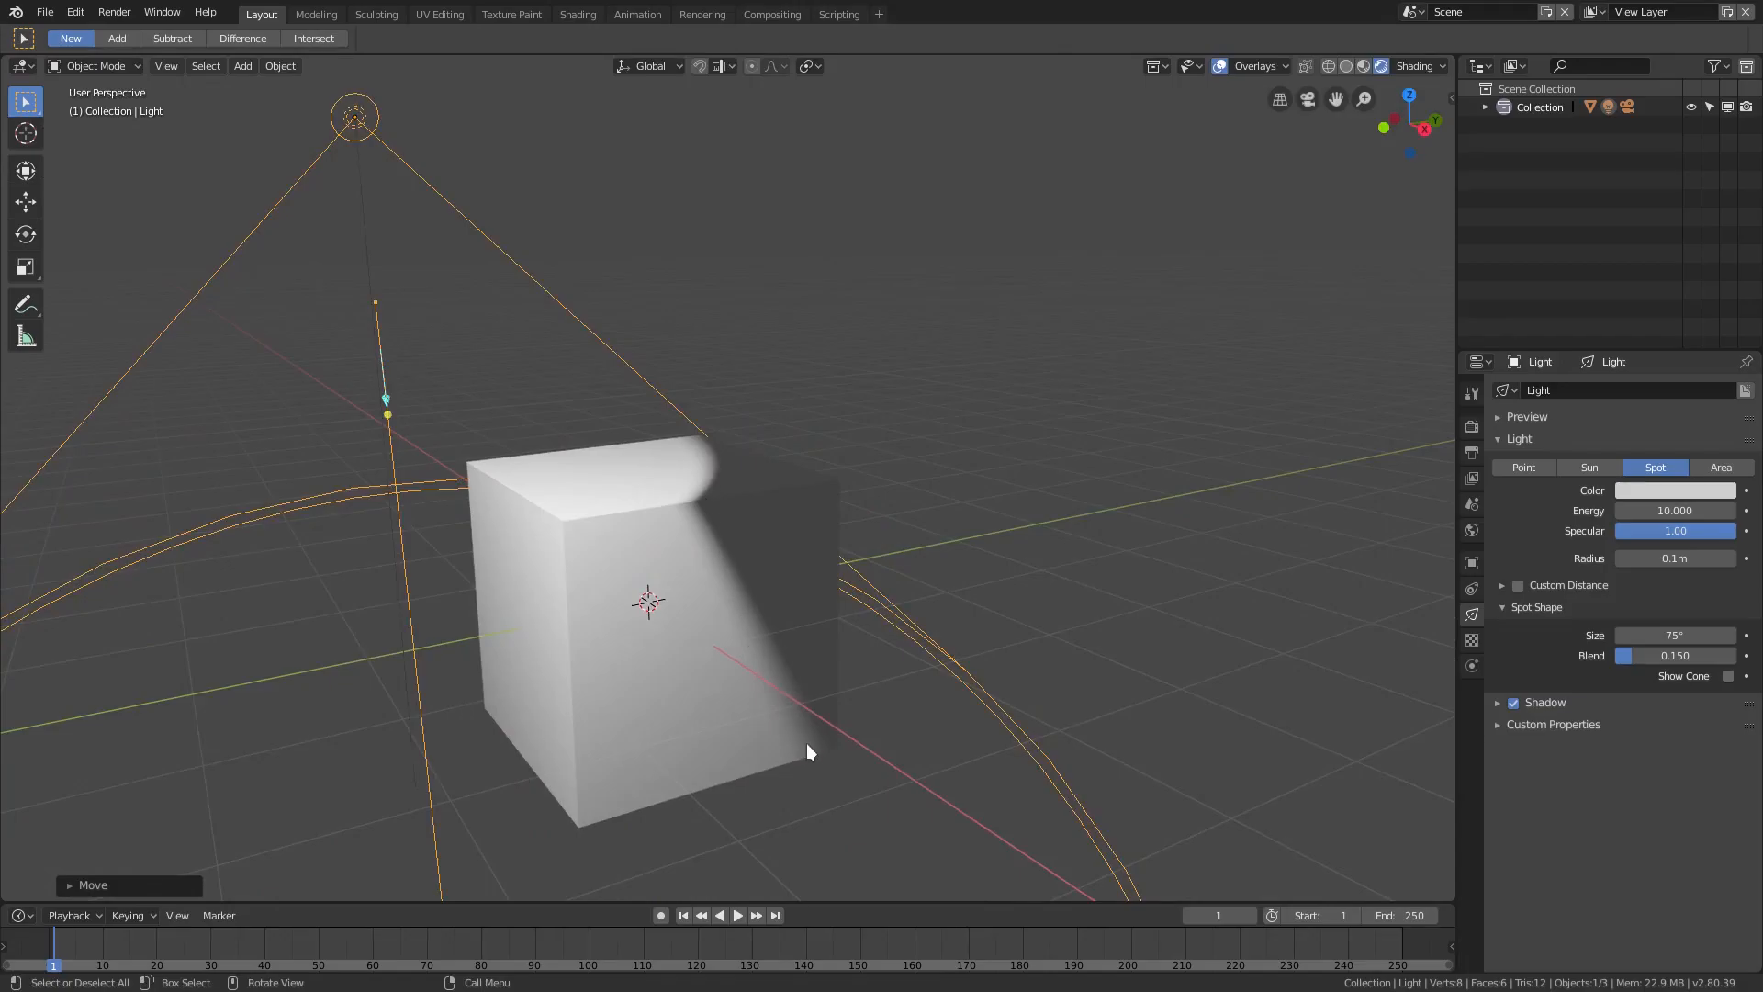
{"action": "left_click_drag", "start_coordinate": [810, 753], "coordinate": [573, 651]}
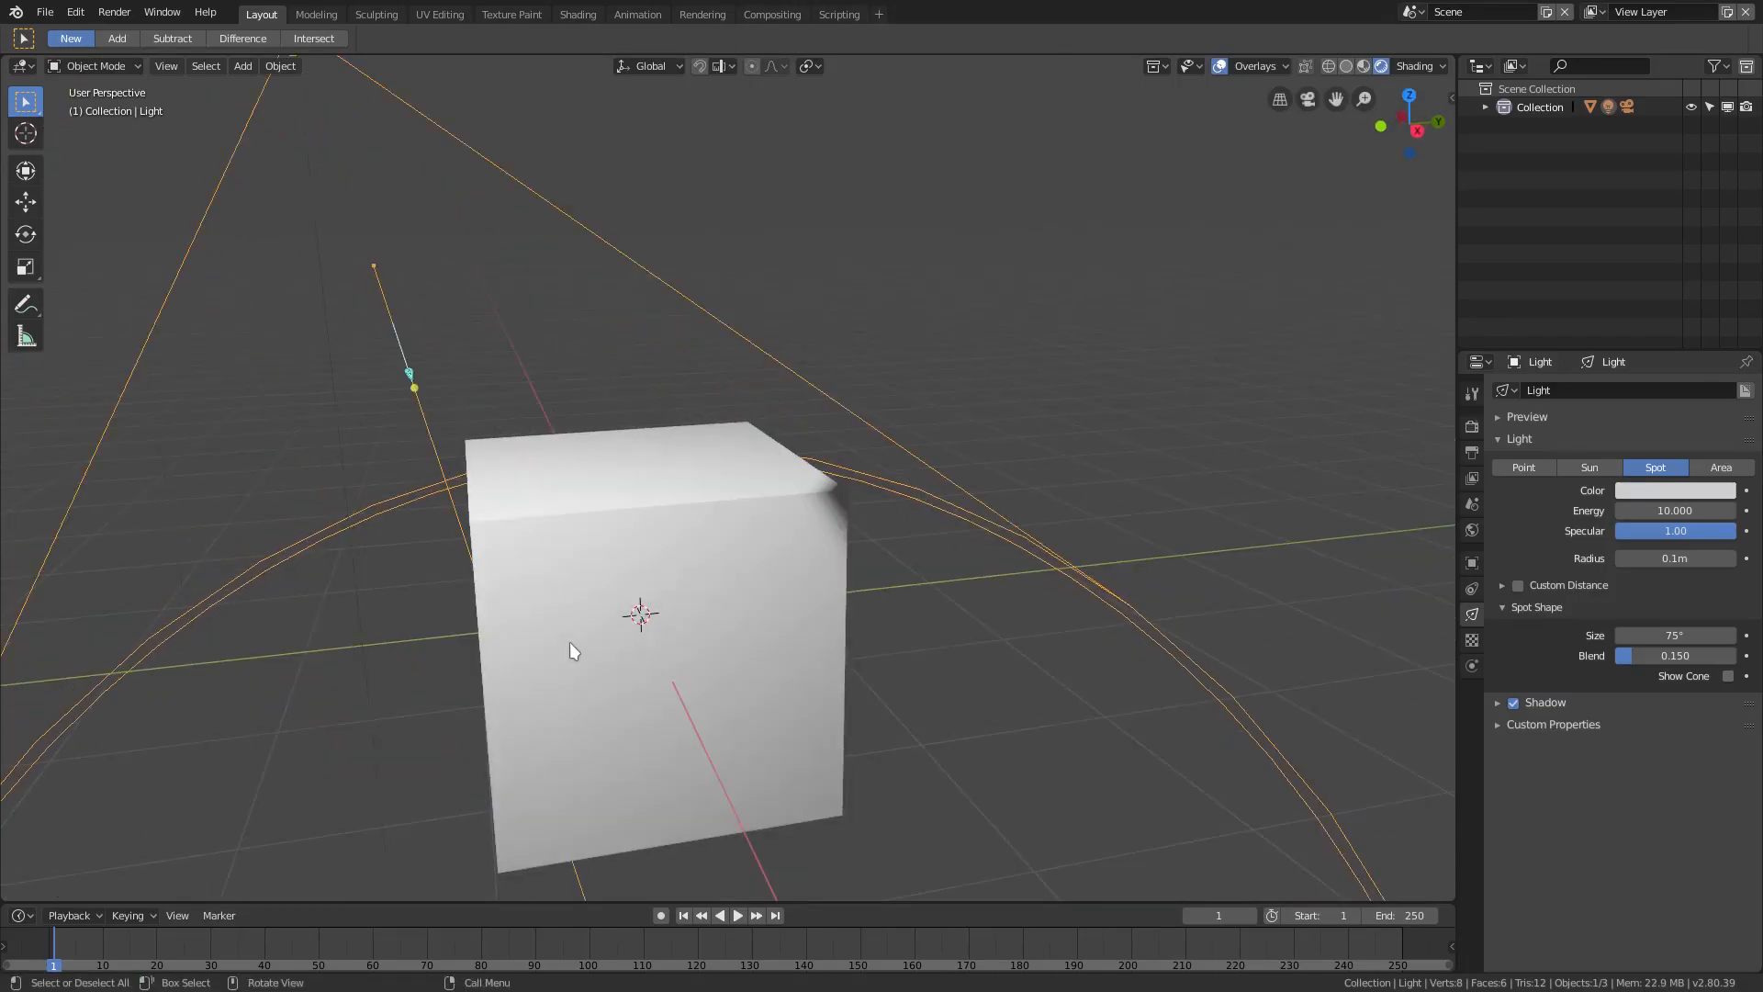
{"action": "left_click", "coordinate": [1720, 467]}
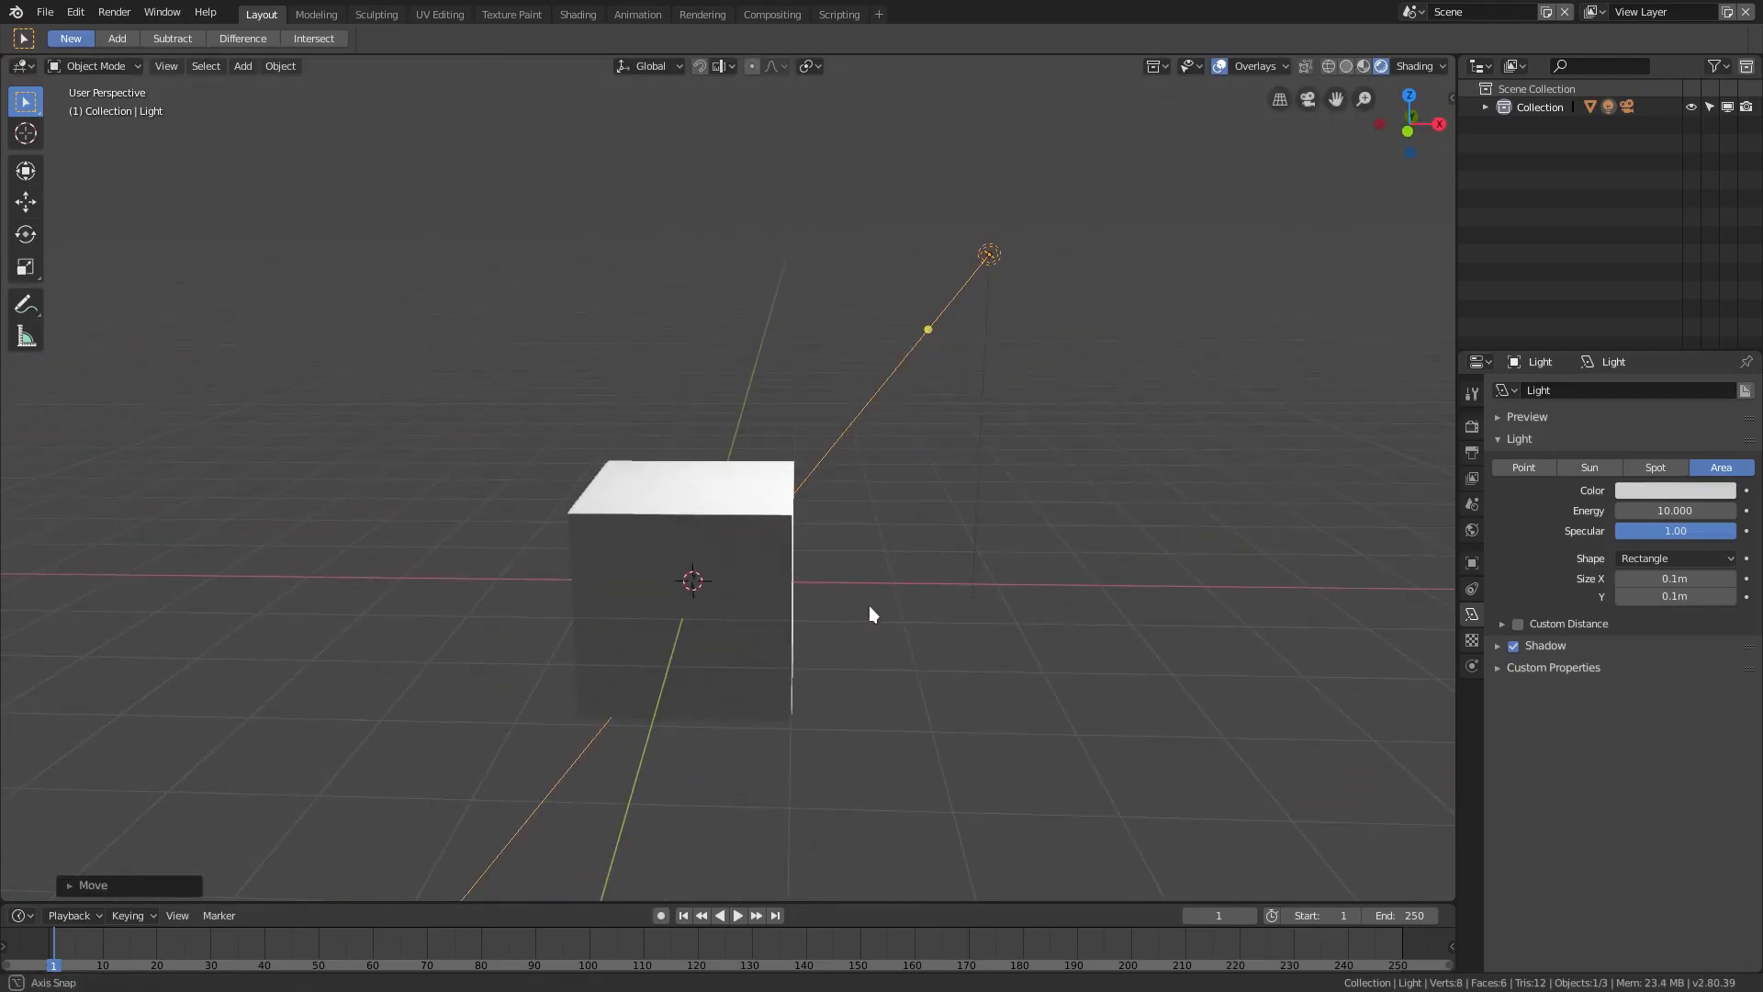
- Change the area light's shape to Square with an 11.1 m size
{"action": "left_click", "coordinate": [1672, 558]}
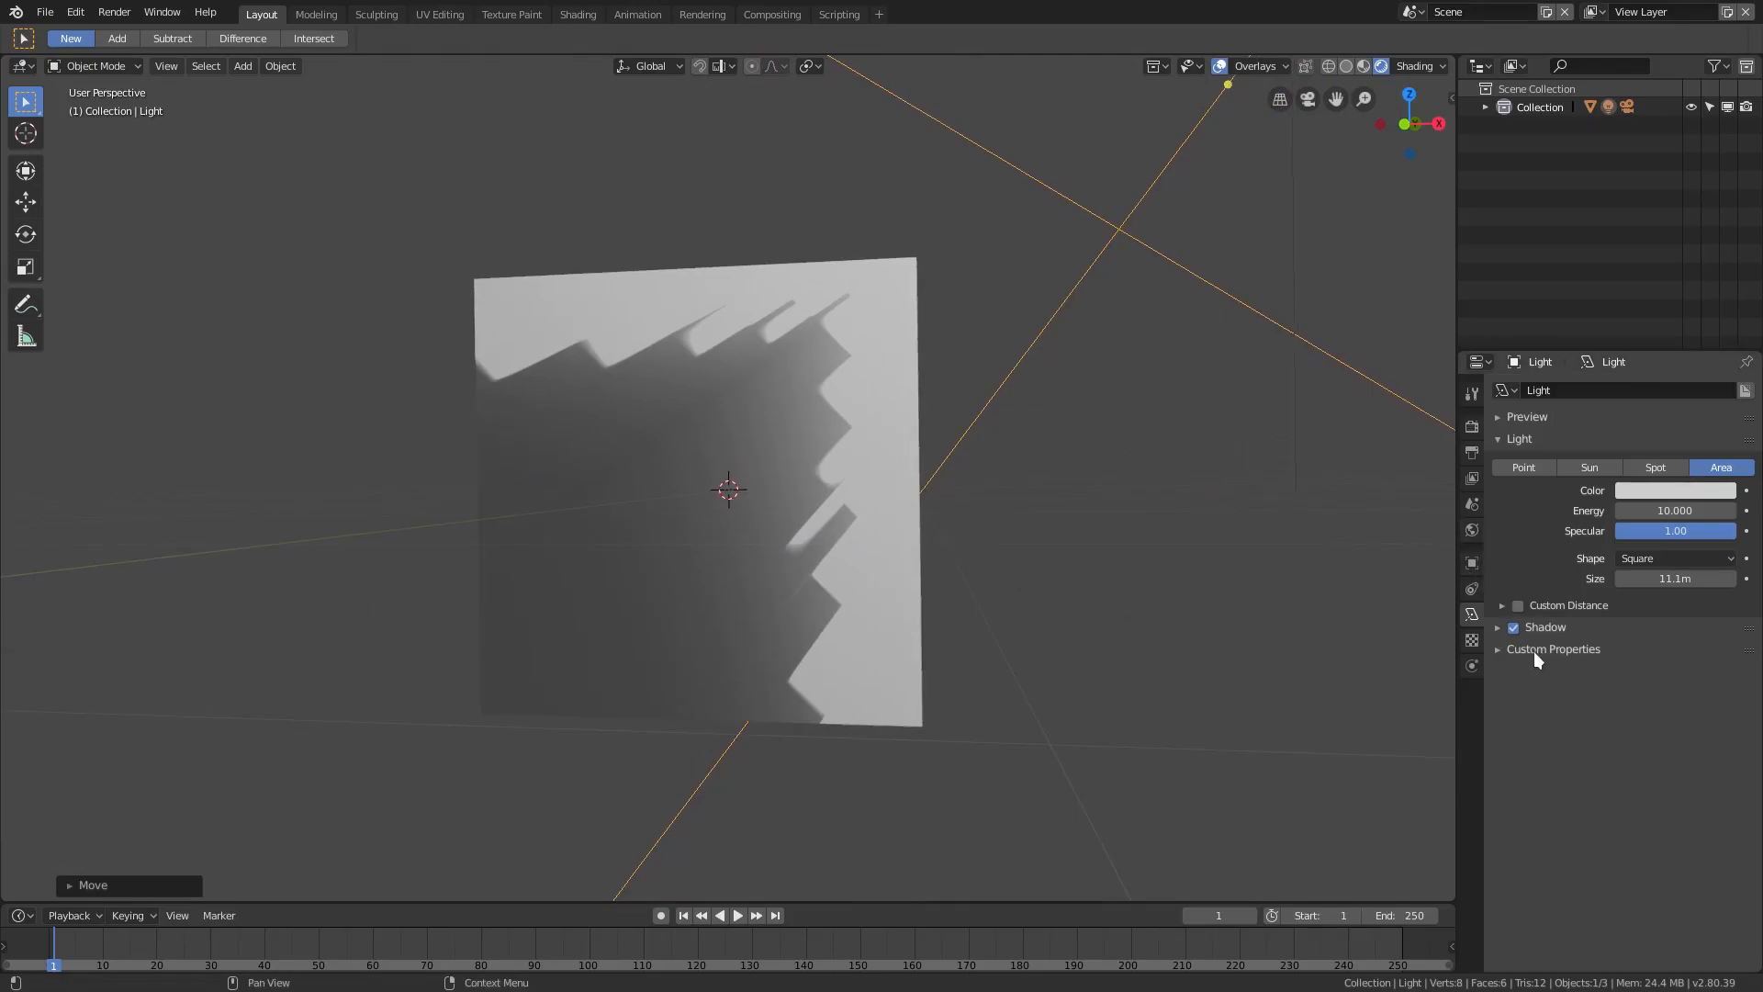
- Set area light shadow softness 0.8, bias 5, exponent 1.4 and clip start 0 m
{"action": "left_click", "coordinate": [1500, 627]}
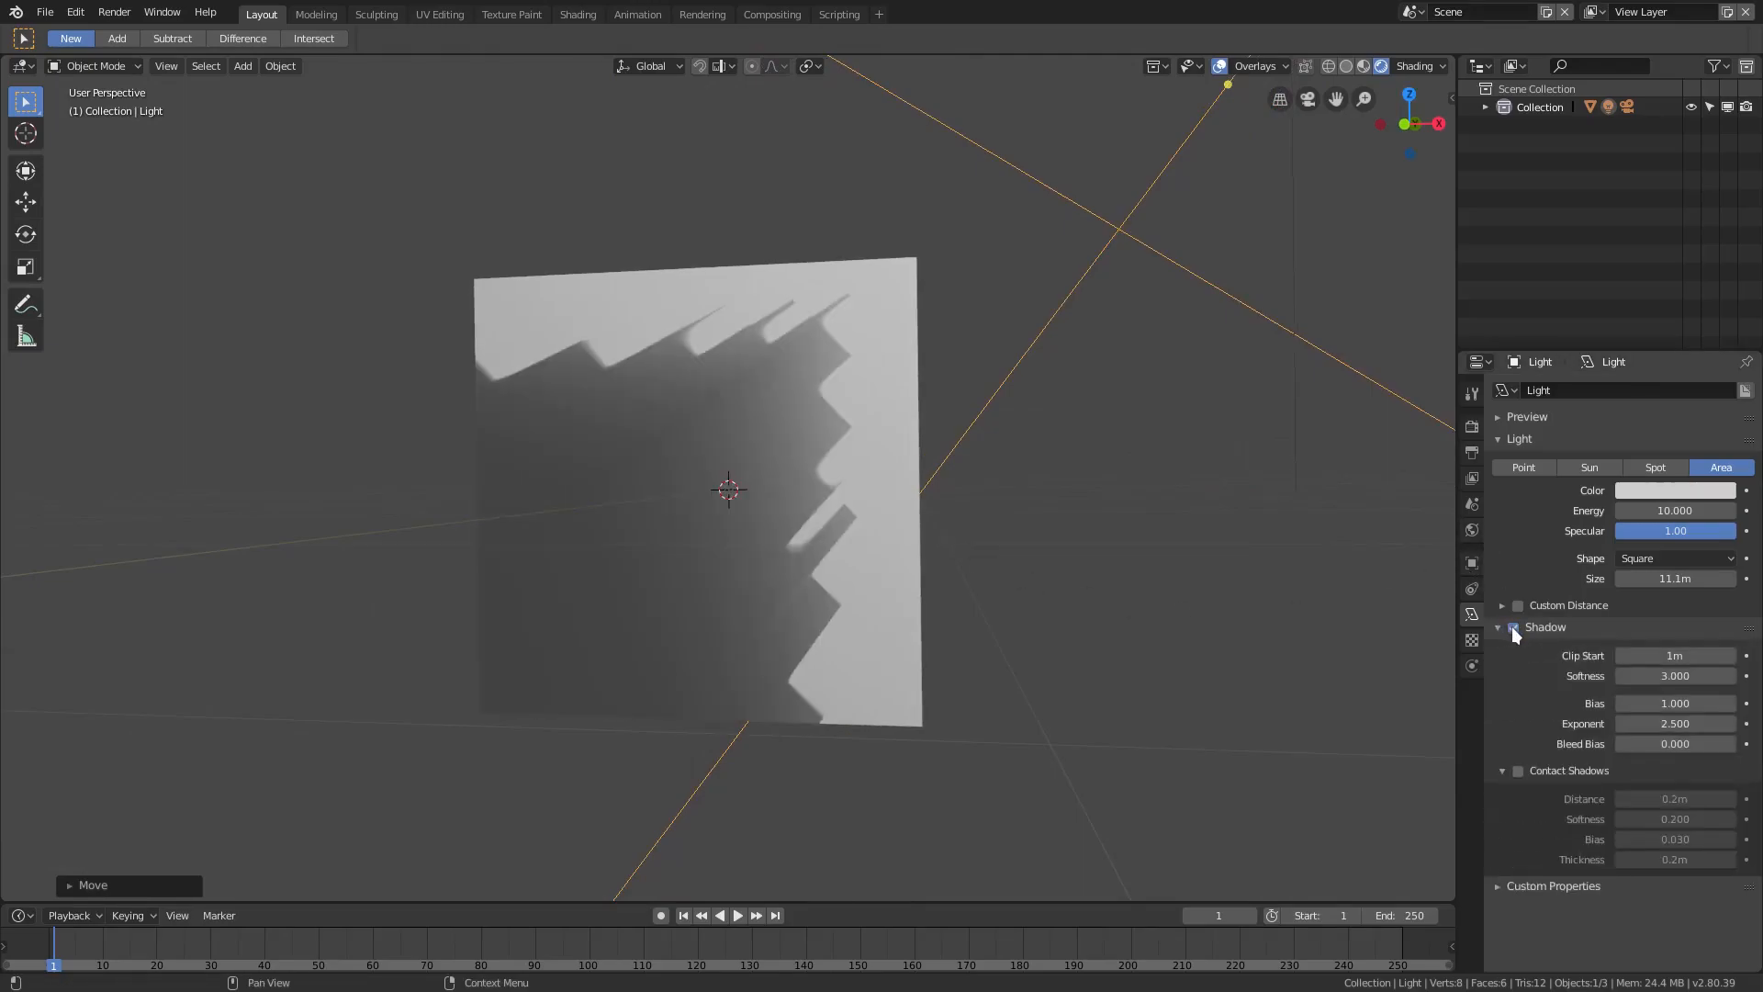
{"action": "left_click", "coordinate": [1516, 626]}
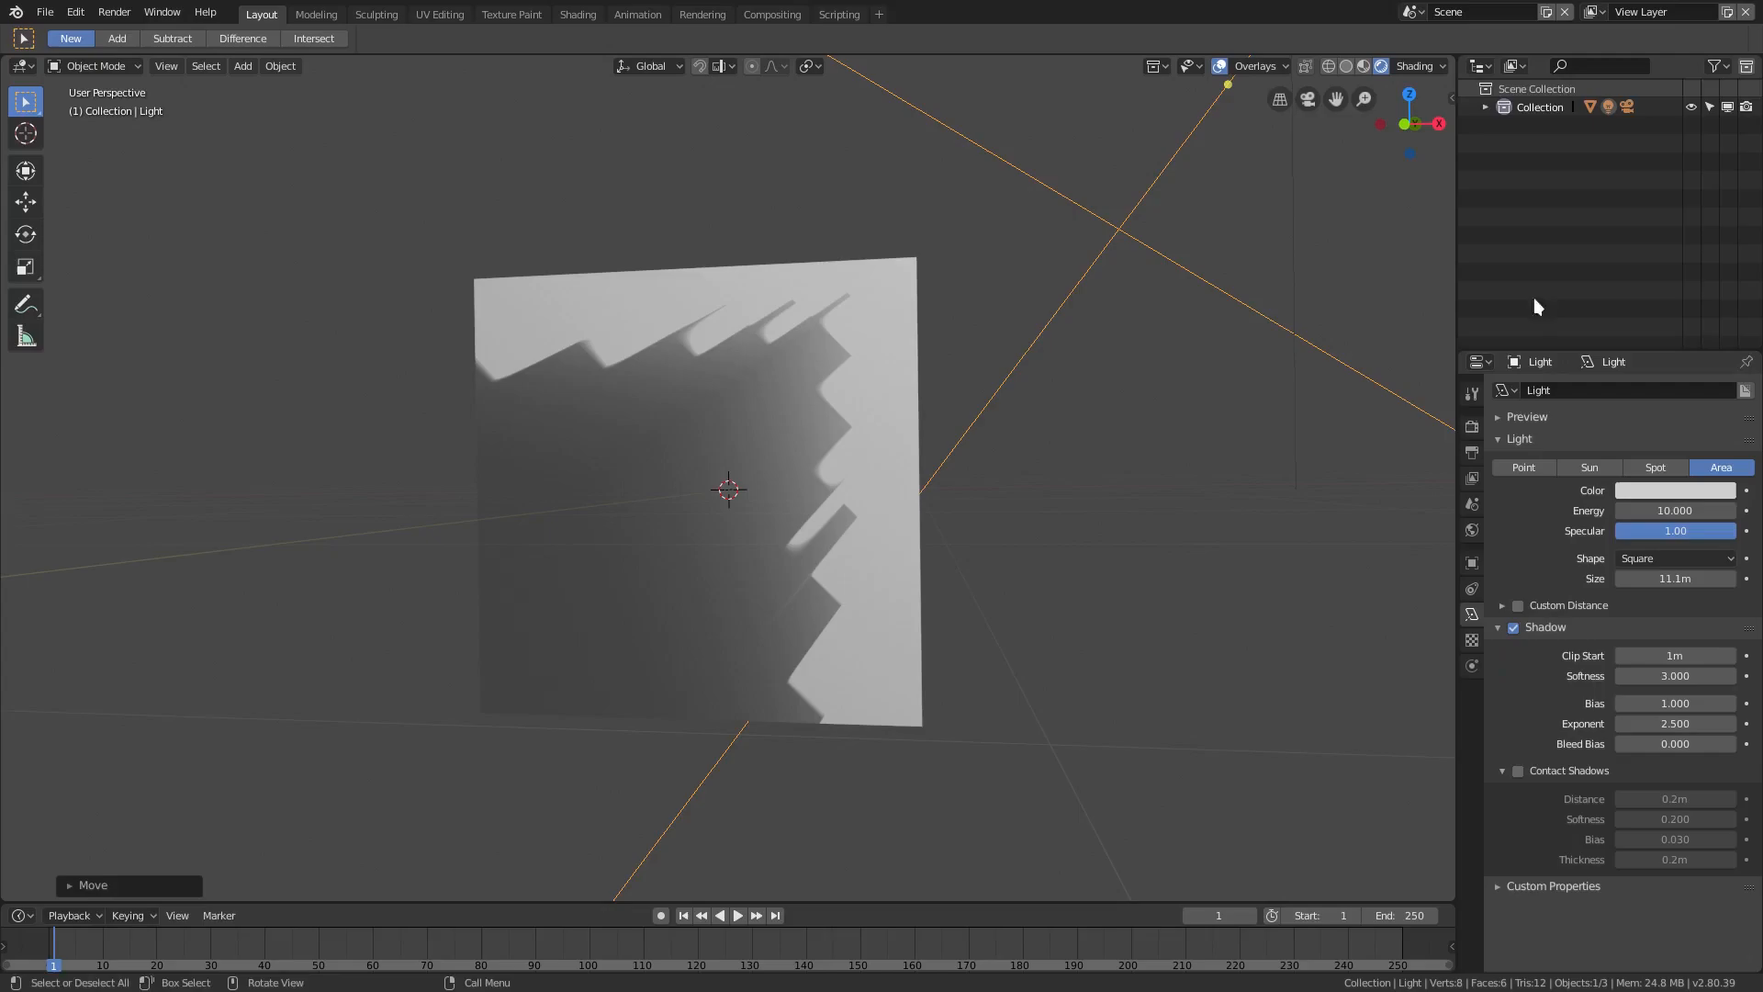
{"action": "left_click_drag", "start_coordinate": [1674, 676], "coordinate": [1709, 676]}
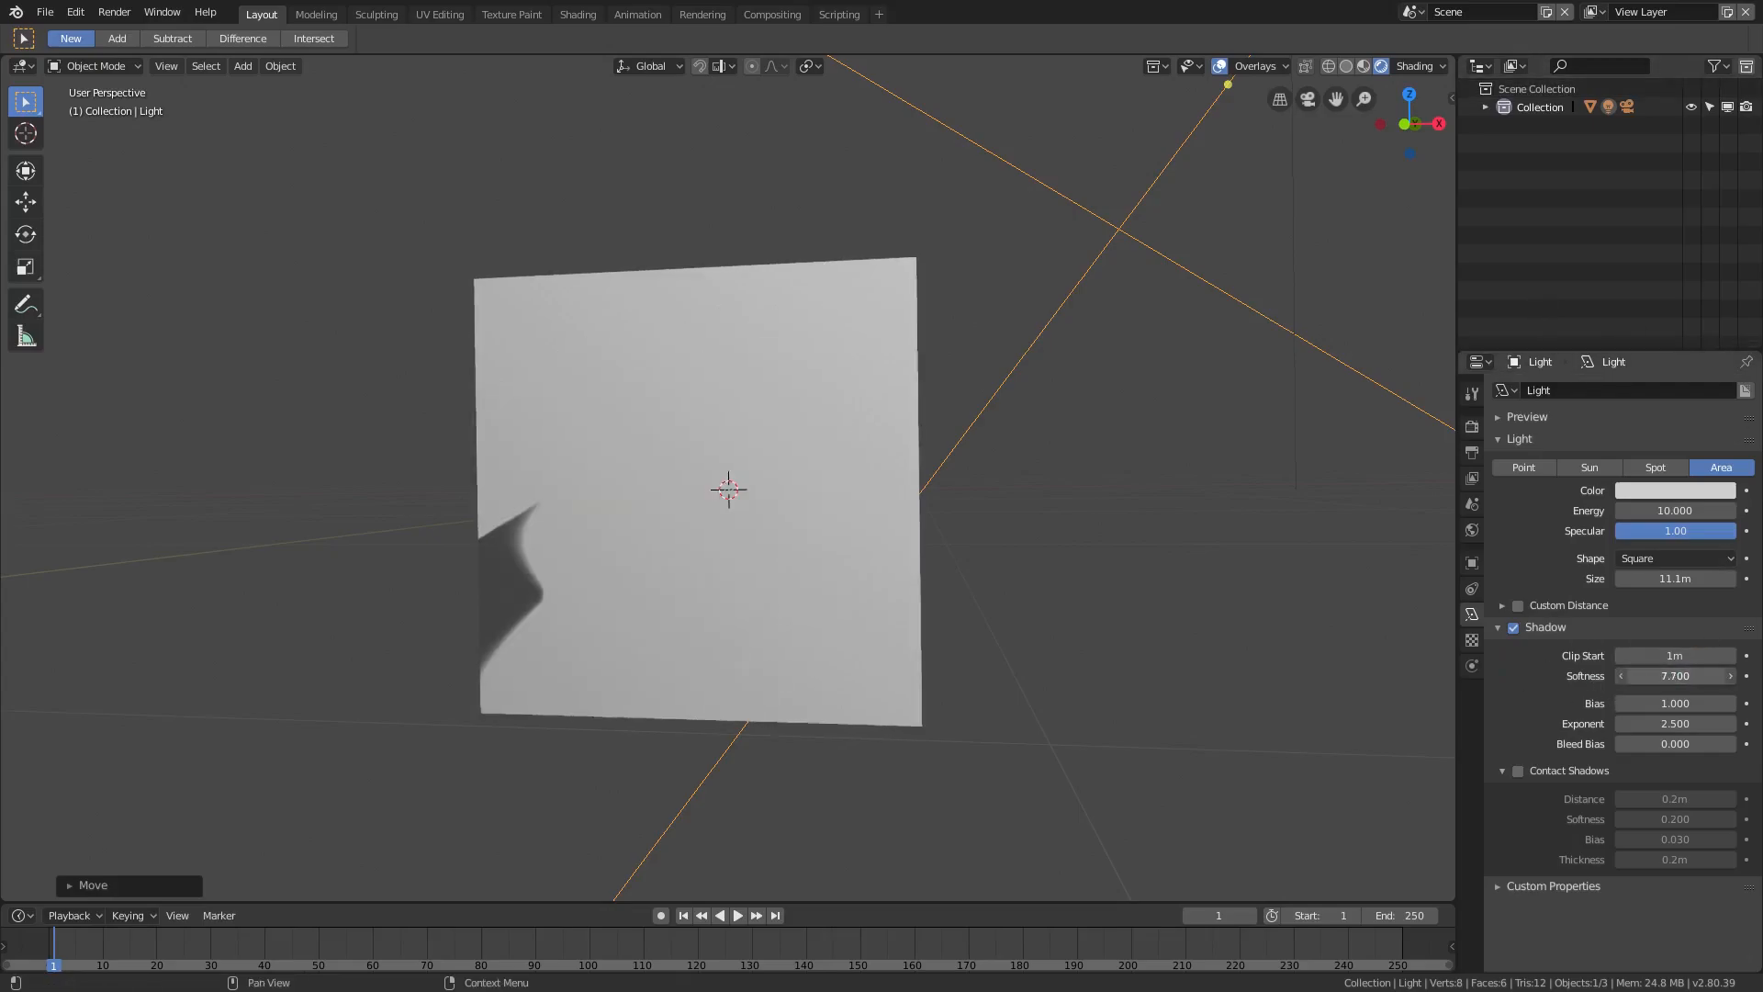
{"action": "left_click_drag", "start_coordinate": [1686, 675], "coordinate": [1642, 675]}
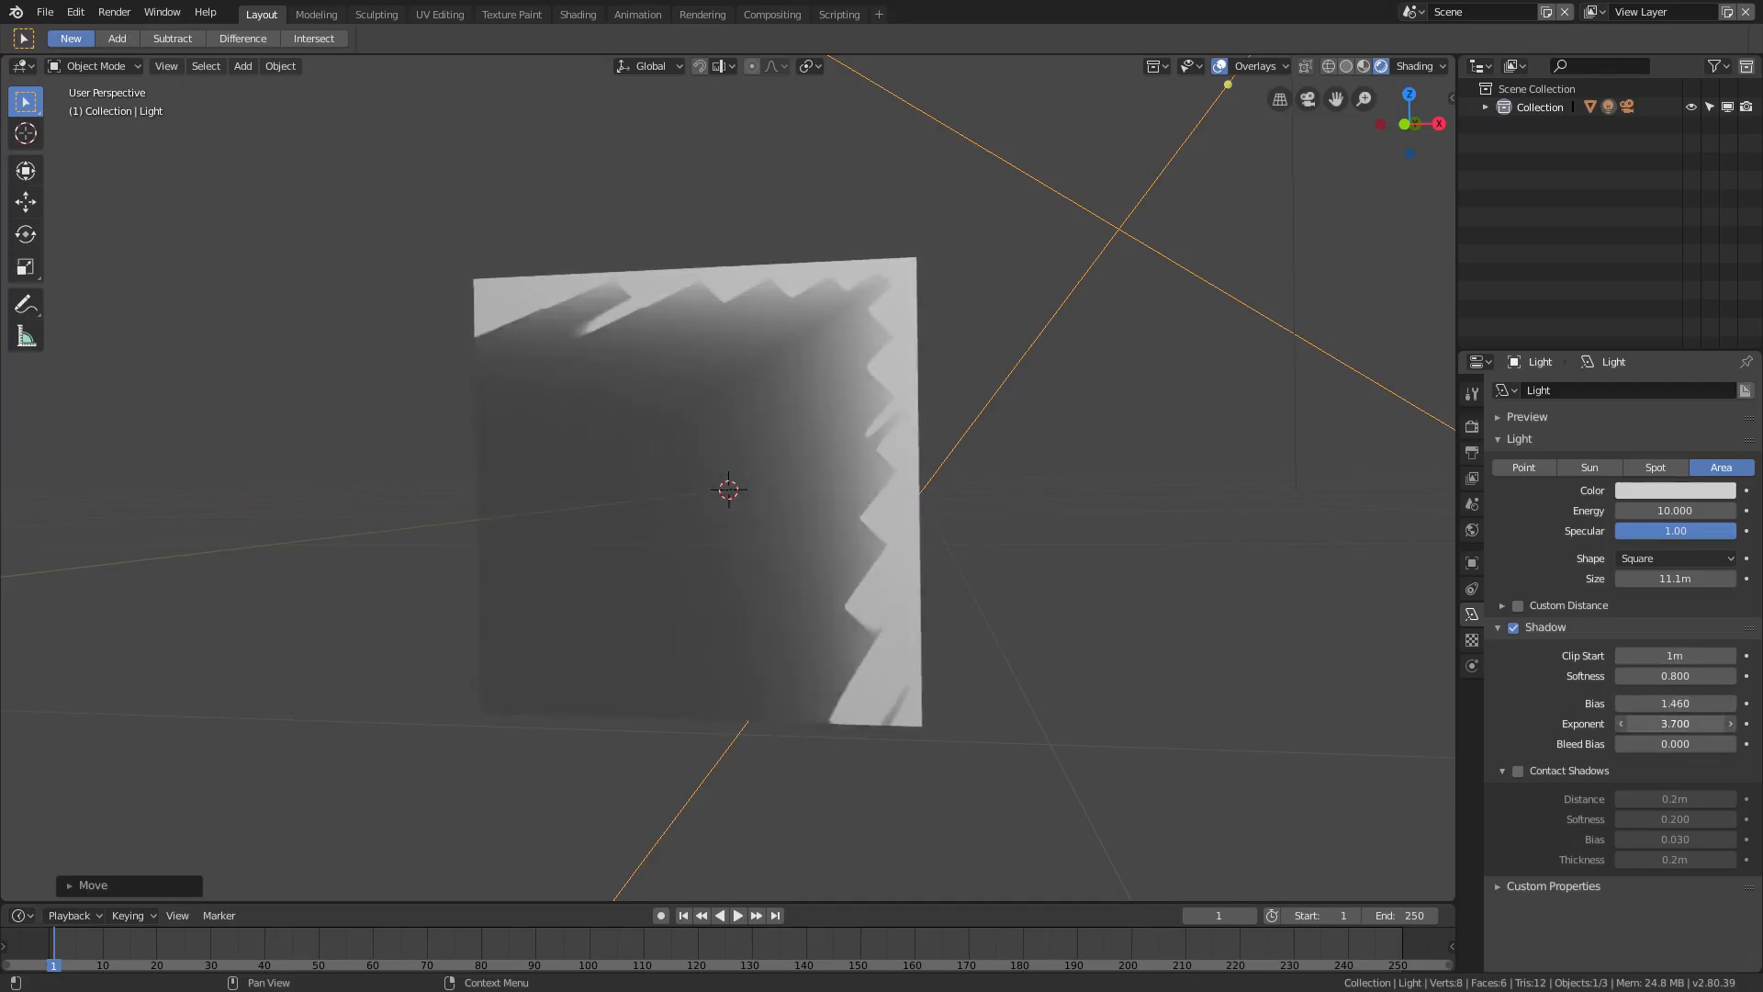
{"action": "left_click", "coordinate": [1674, 723]}
{"action": "type", "text": "1.400"}
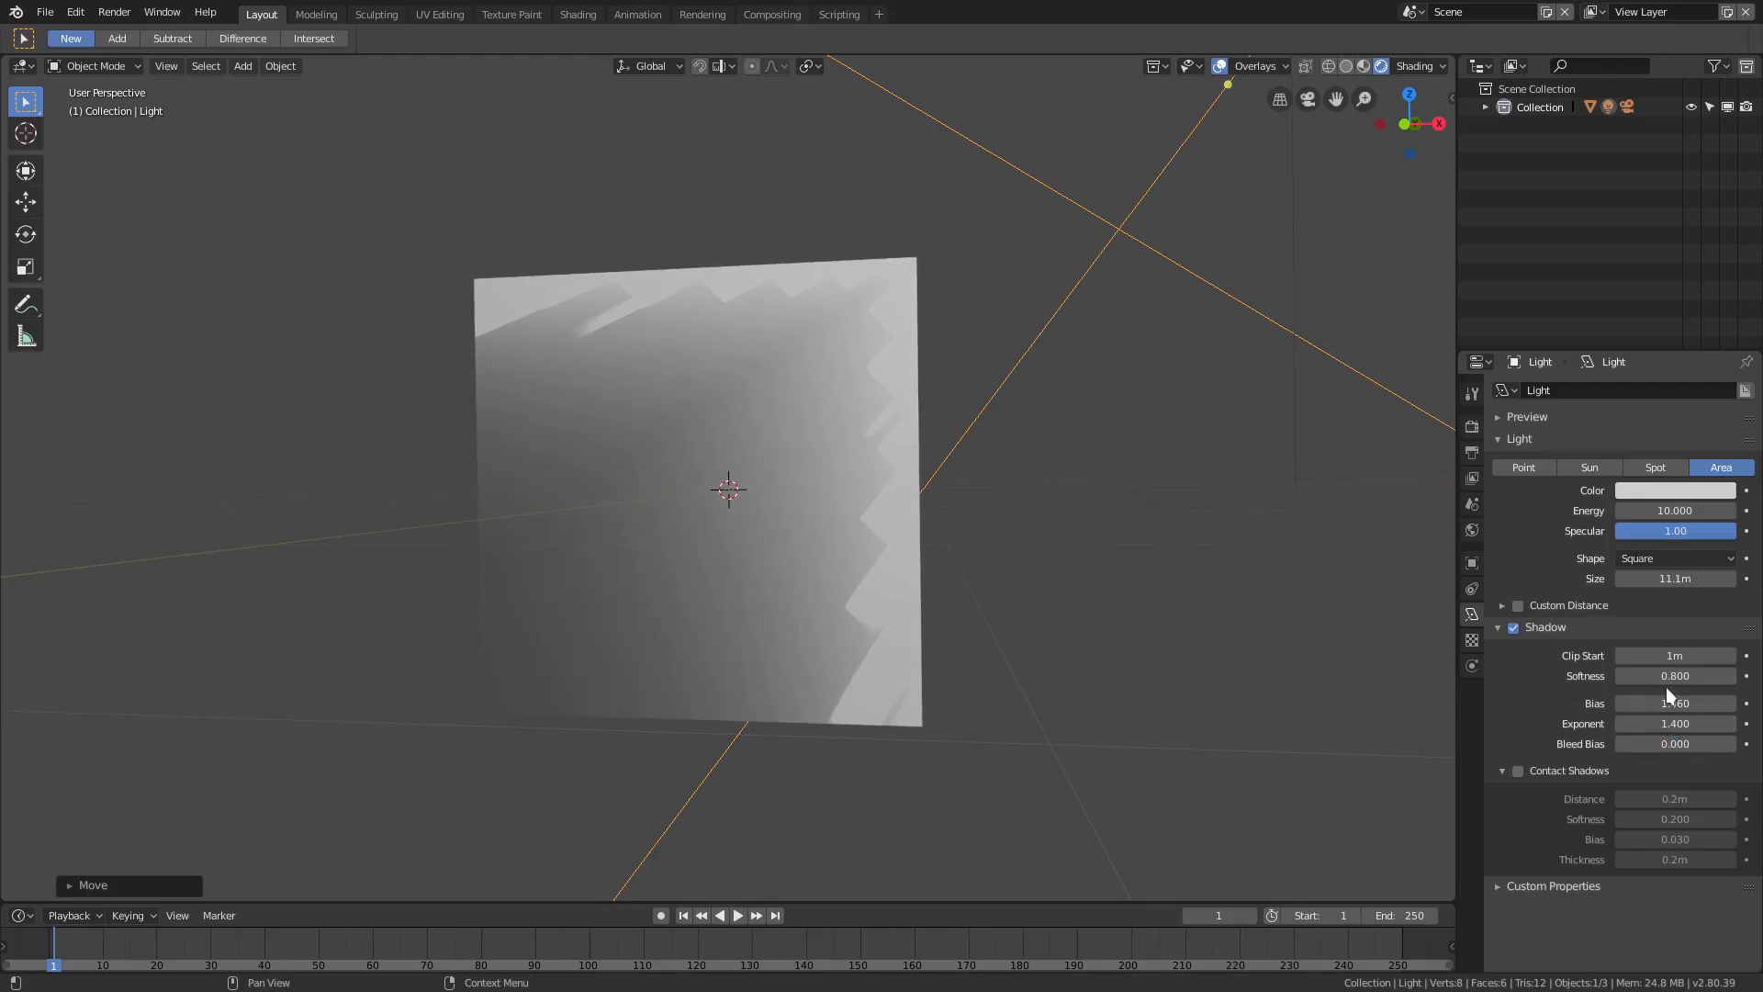
{"action": "left_click_drag", "start_coordinate": [1631, 702], "coordinate": [1709, 702]}
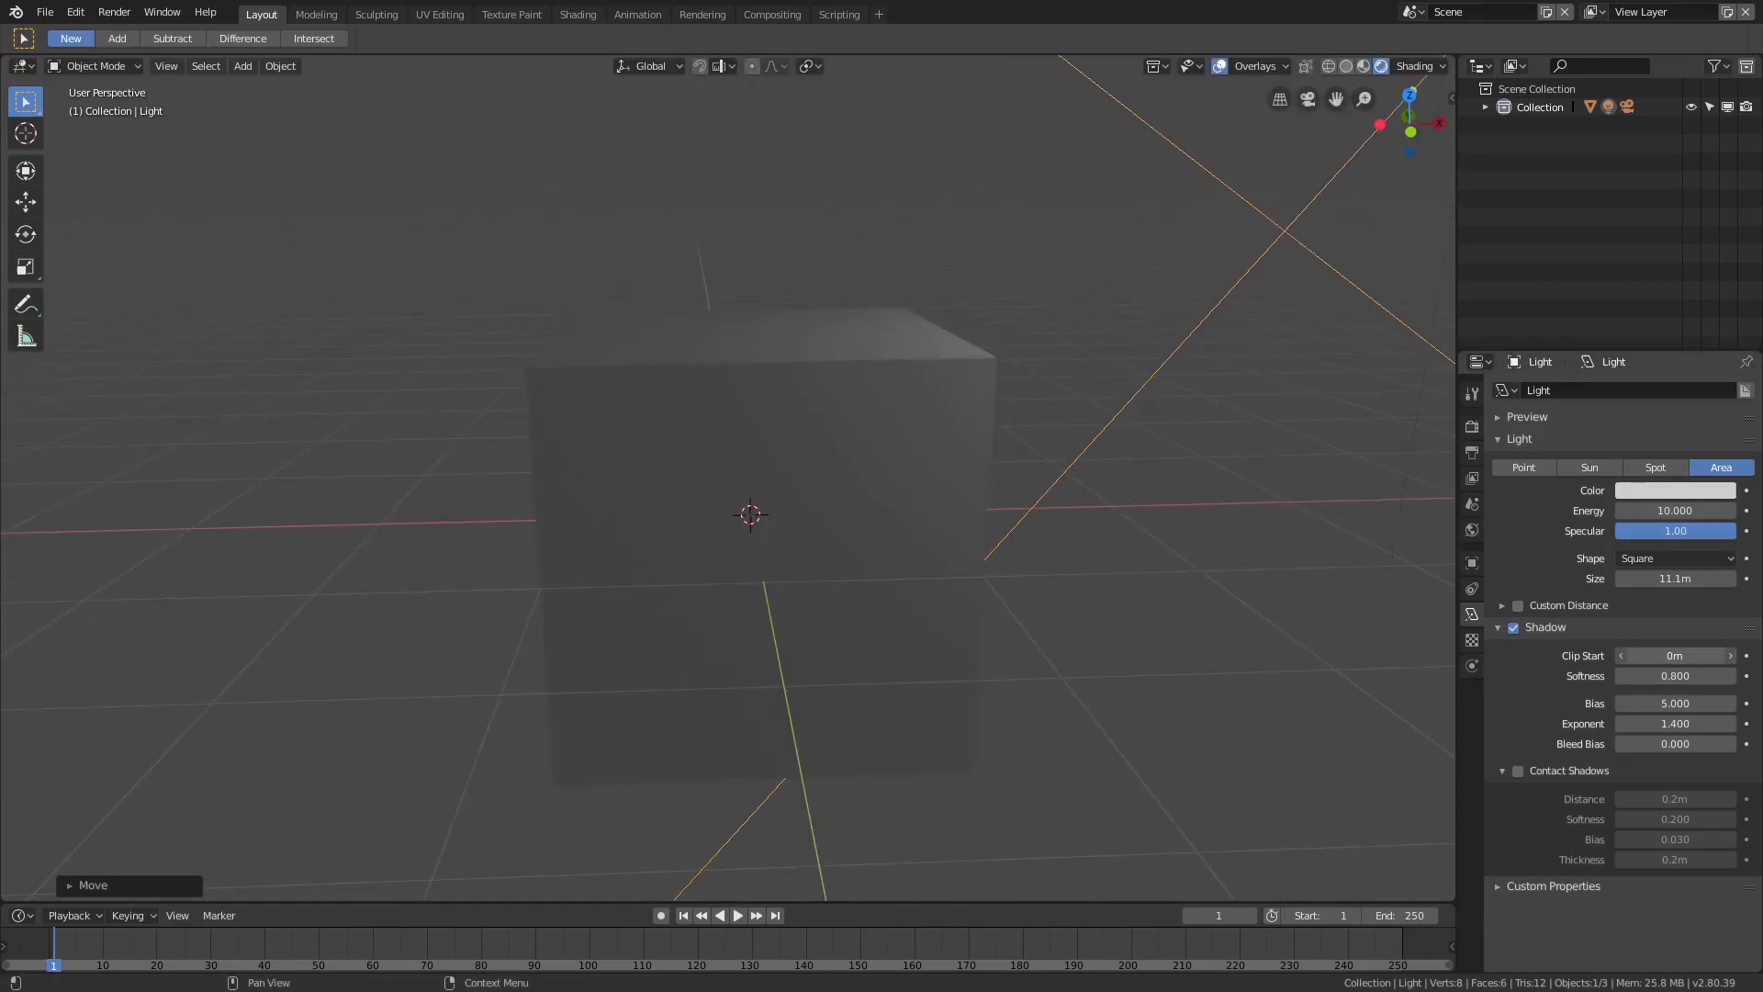
- Restore clip start to 1 m, zero shadow softness, add a ground plane, and toggle contact shadows
{"action": "left_click", "coordinate": [1674, 656]}
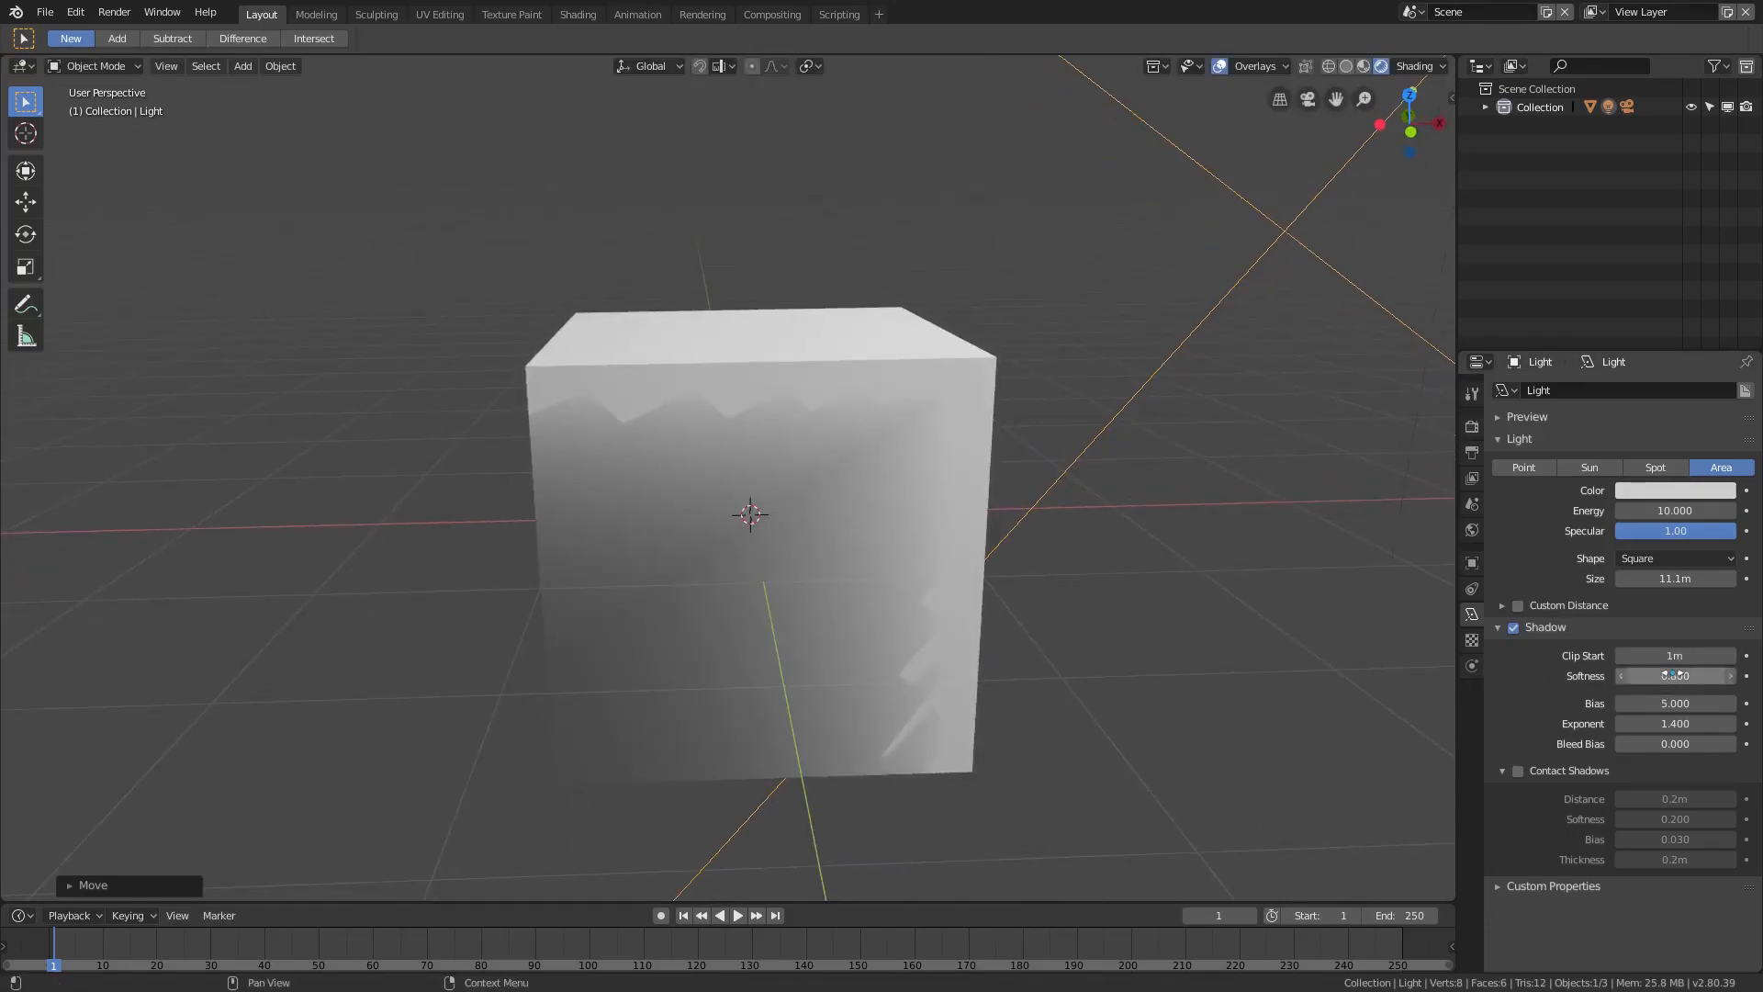
{"action": "left_click", "coordinate": [1674, 676]}
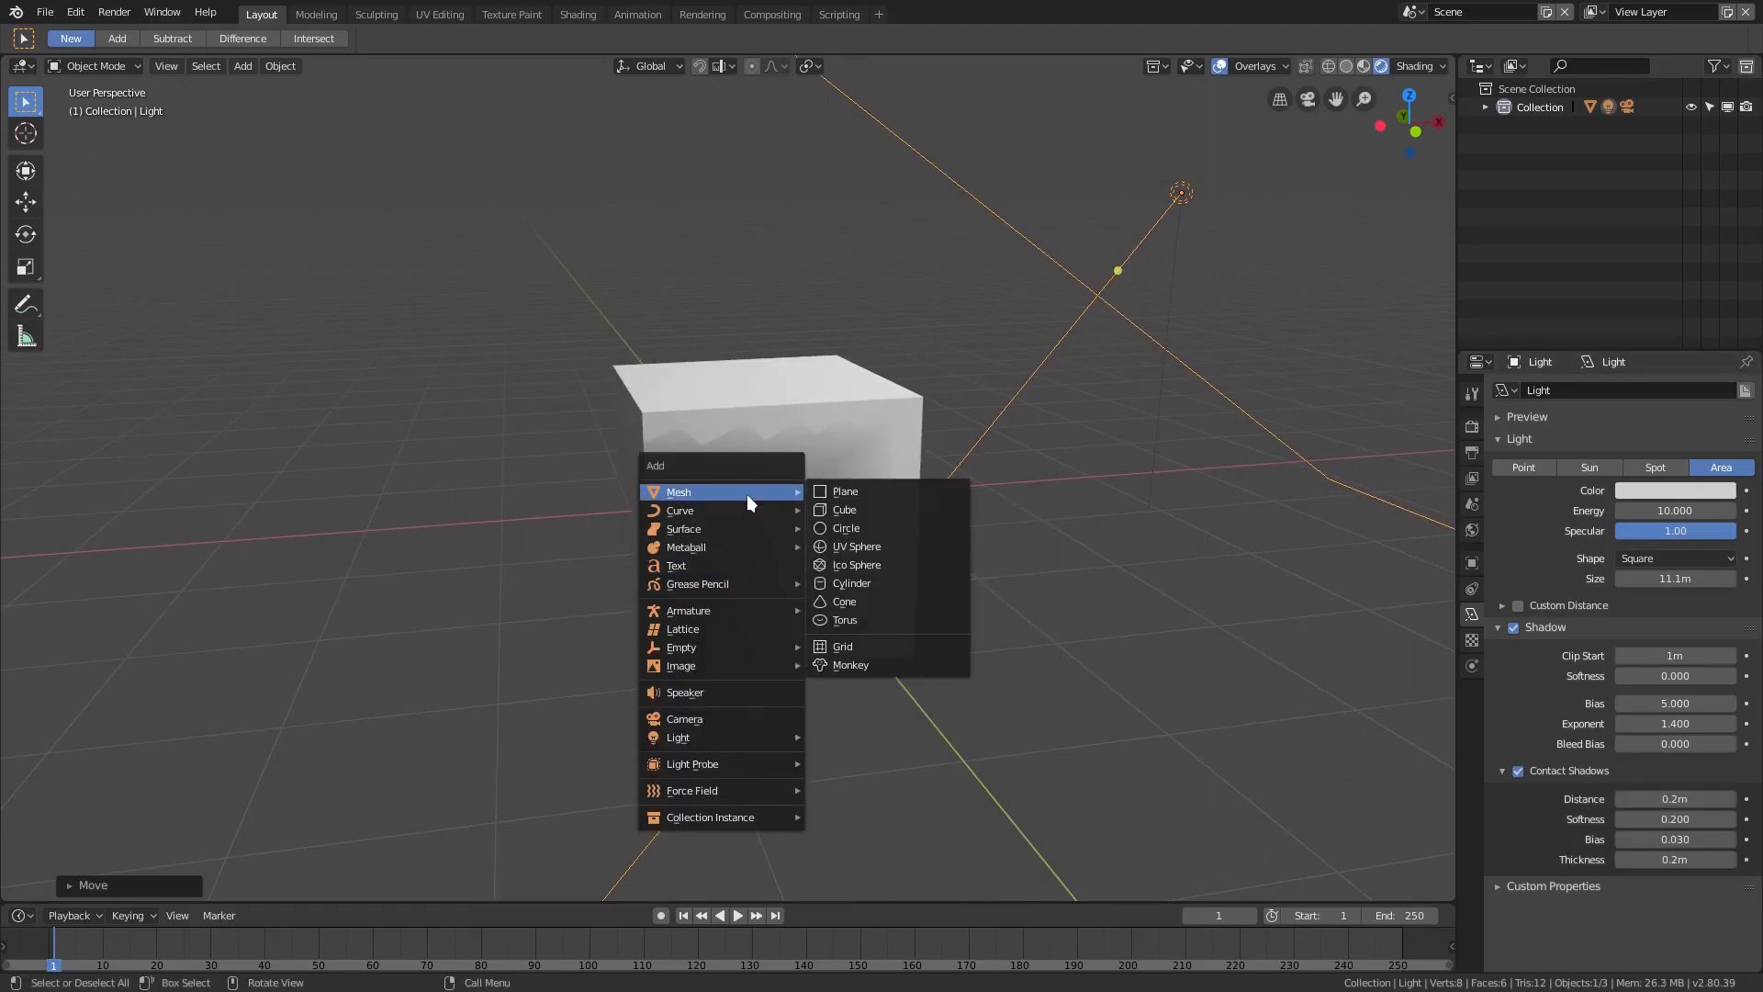
{"action": "left_click", "coordinate": [845, 491]}
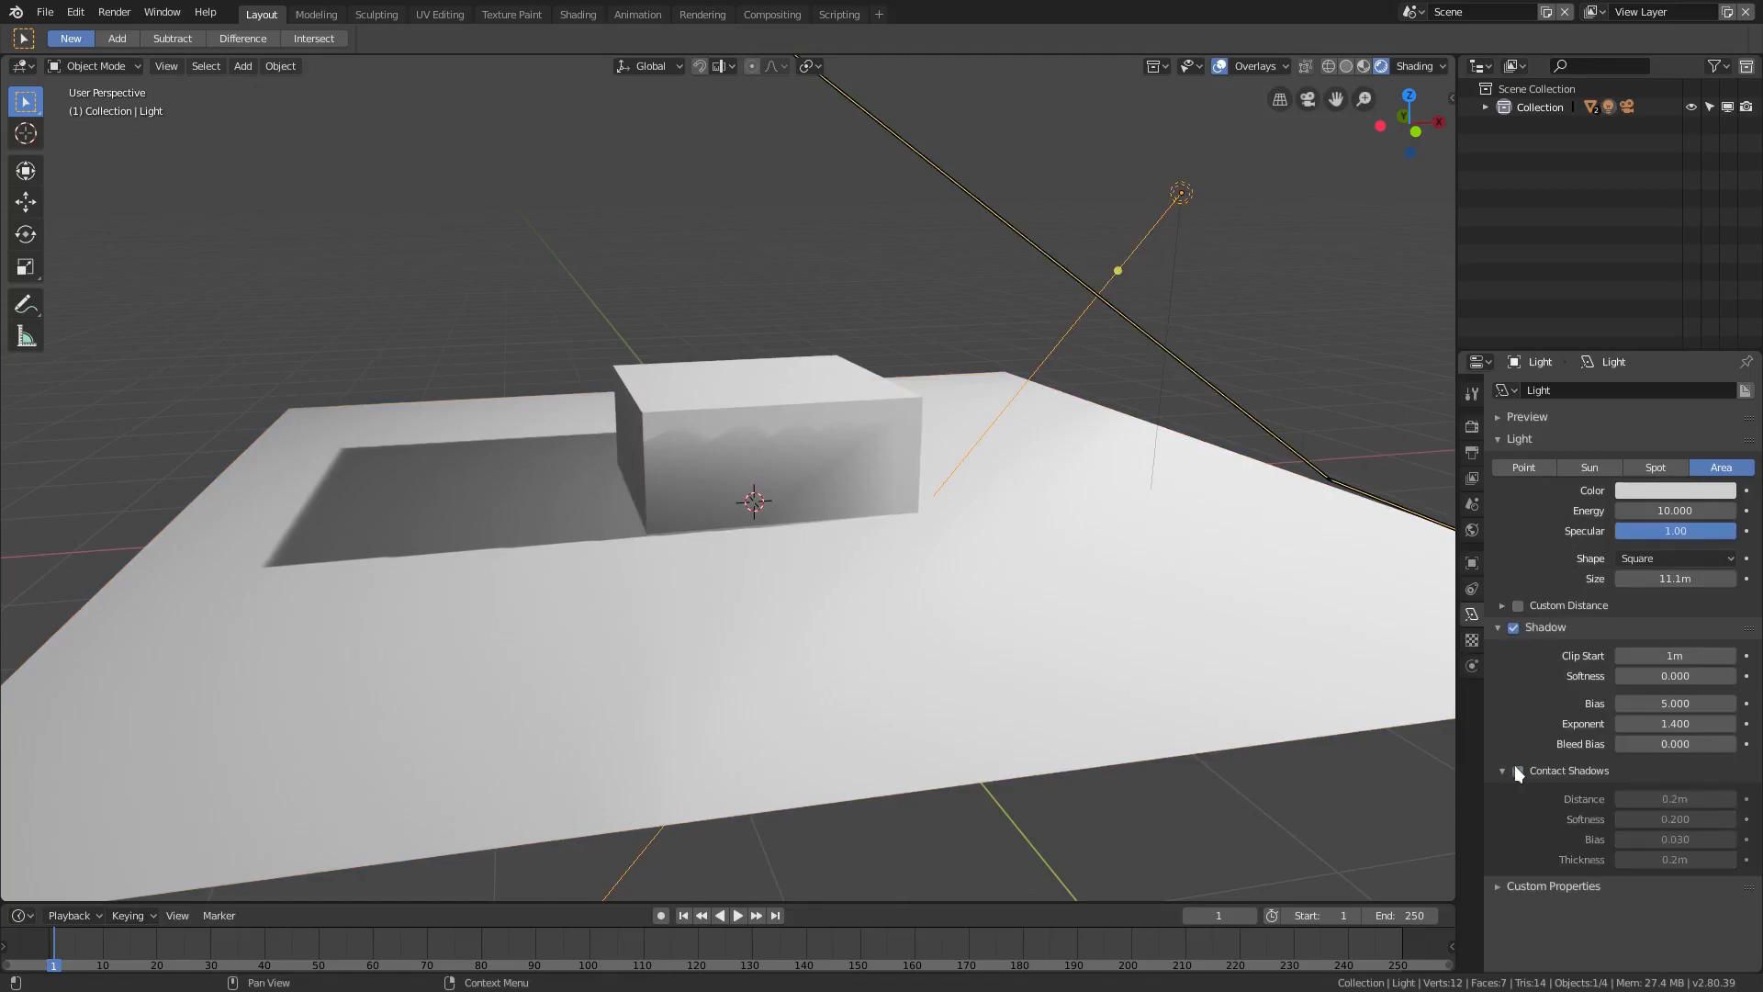
{"action": "left_click", "coordinate": [1517, 771]}
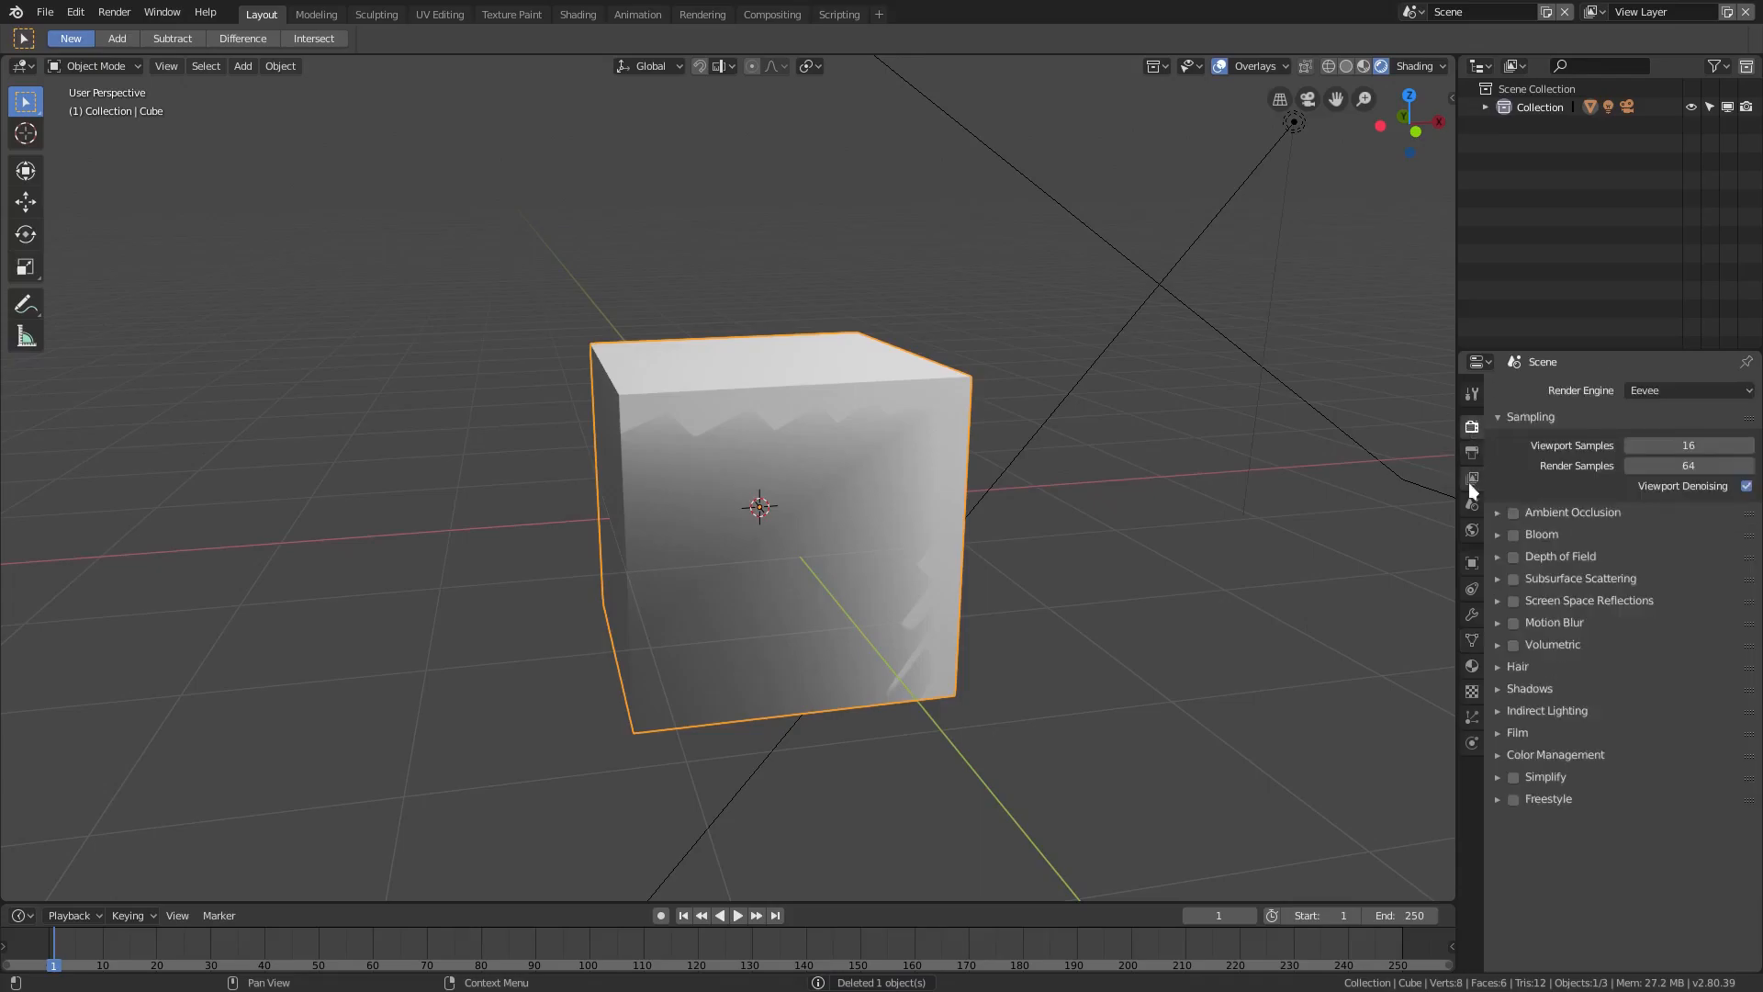
- Expand Eevee Shadows and toggle Soft Shadows on and off, ending with them off
{"action": "left_click", "coordinate": [1529, 687]}
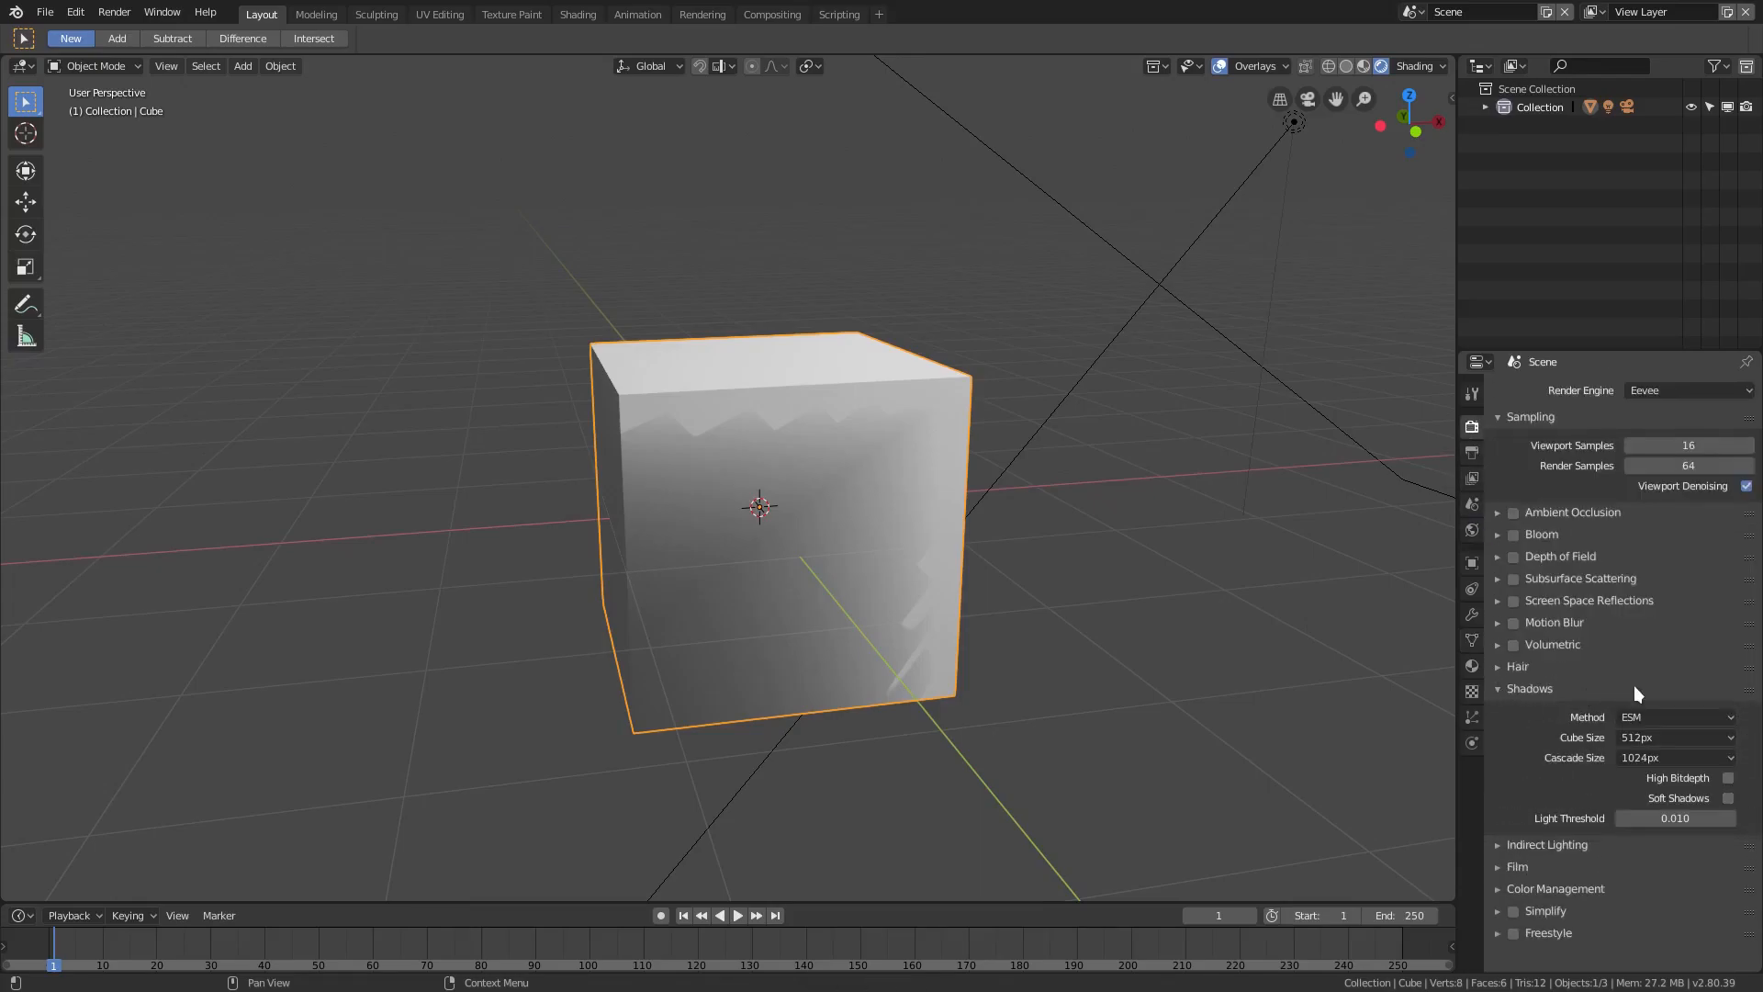
{"action": "mouse_move", "coordinate": [1717, 705]}
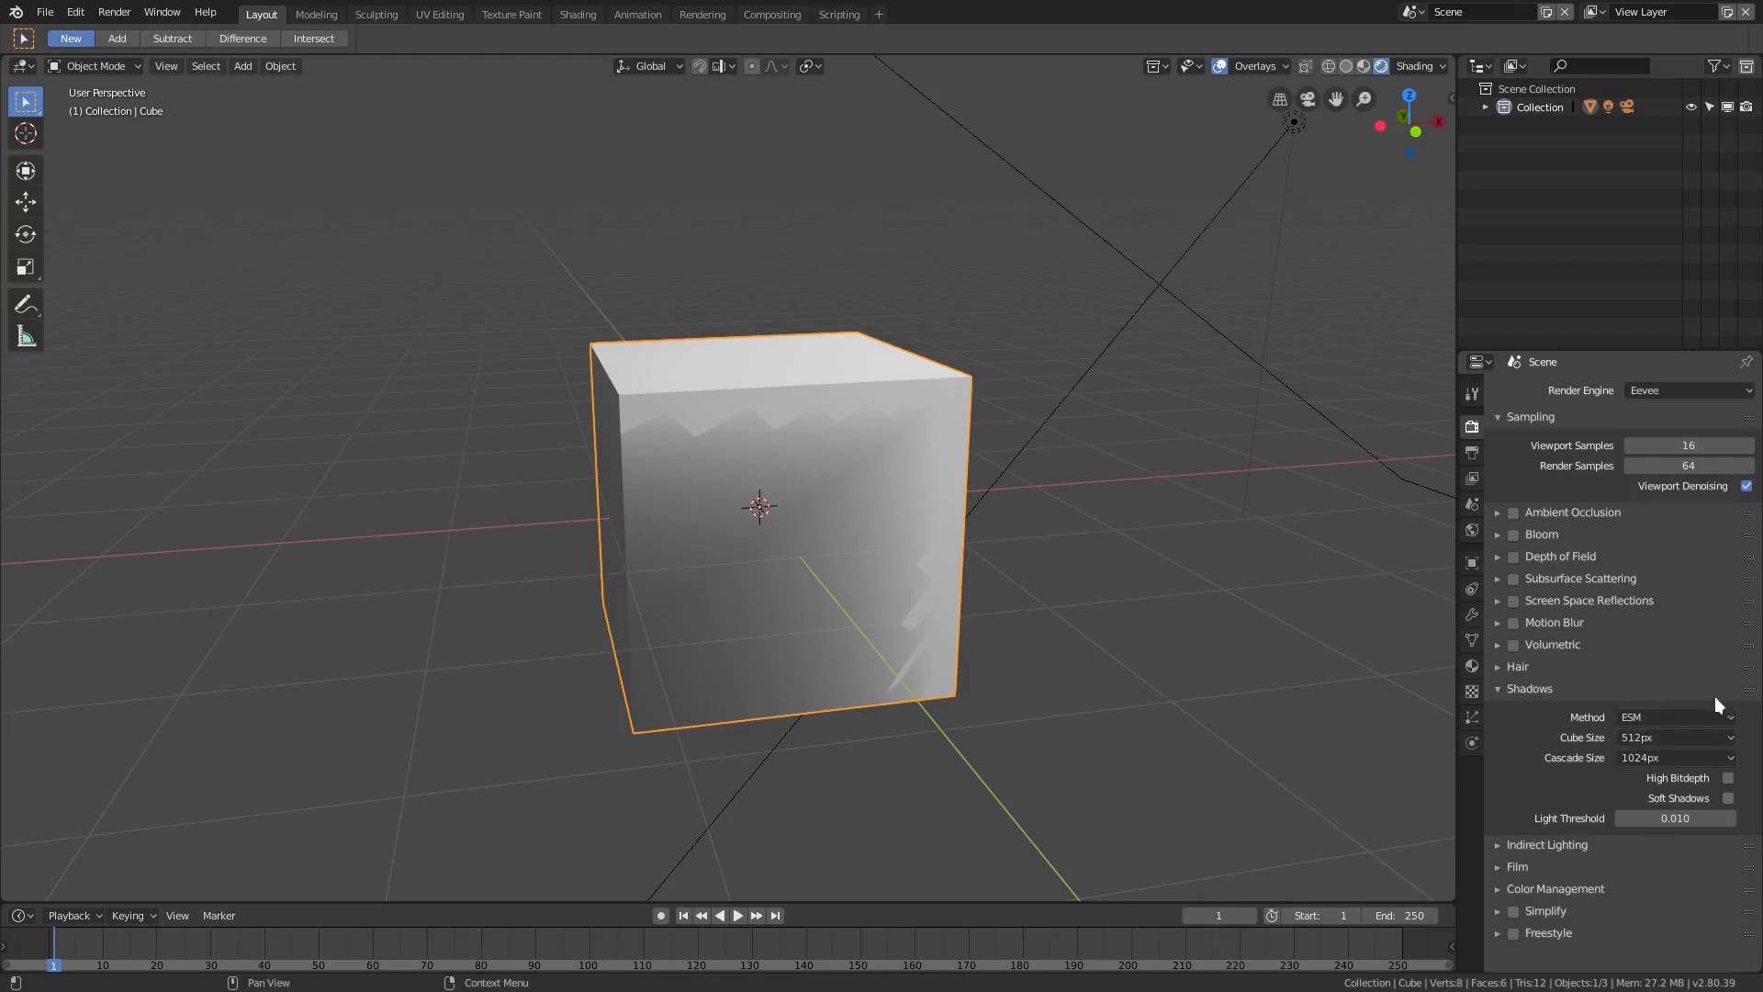
{"action": "left_click", "coordinate": [1728, 798]}
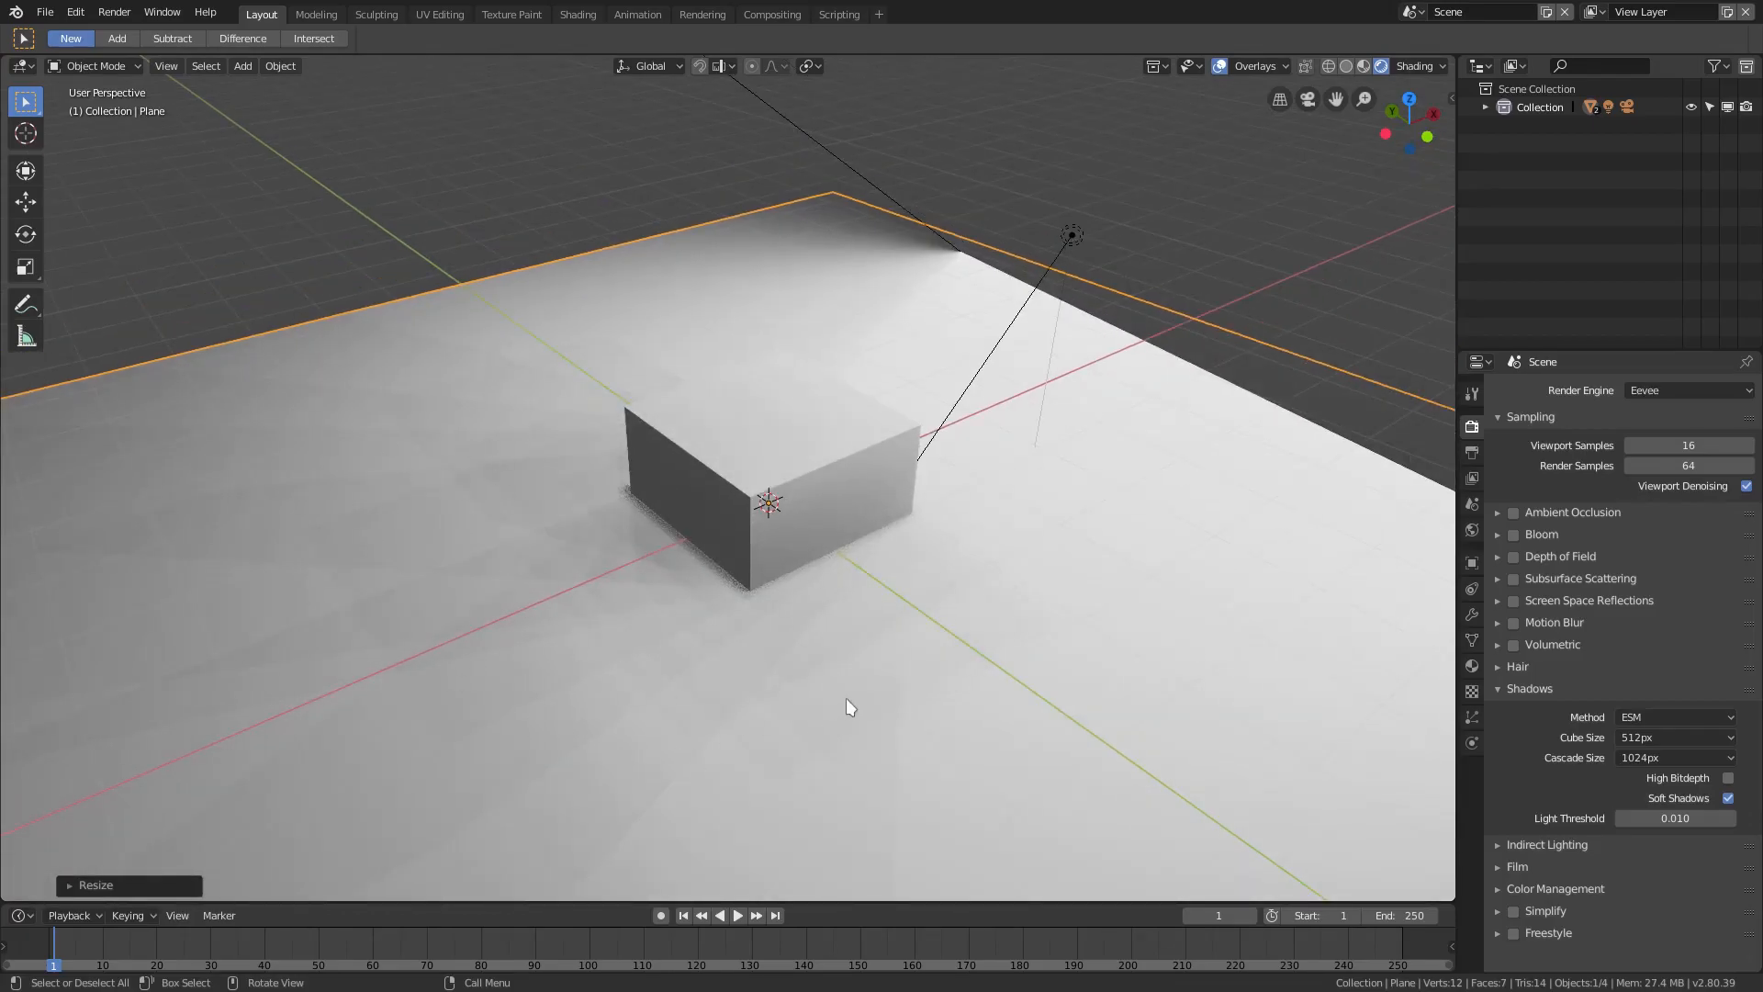
{"action": "left_click_drag", "start_coordinate": [1673, 817], "coordinate": [1687, 817]}
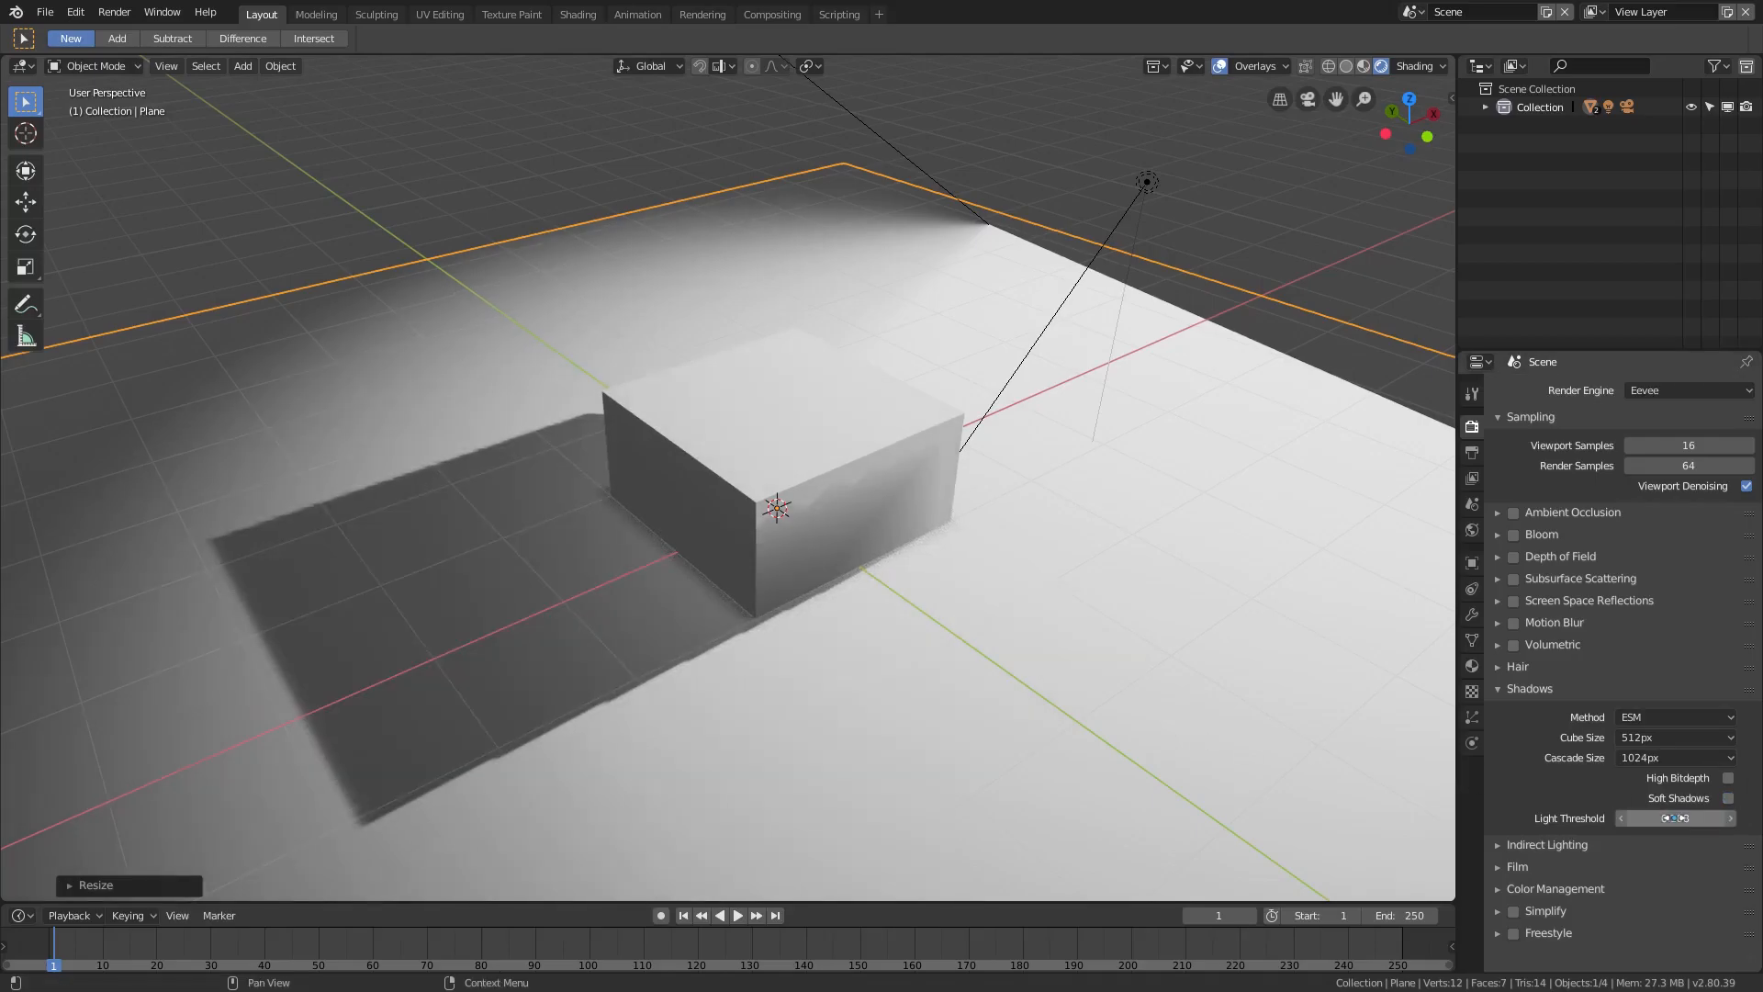
{"action": "left_click", "coordinate": [1730, 797]}
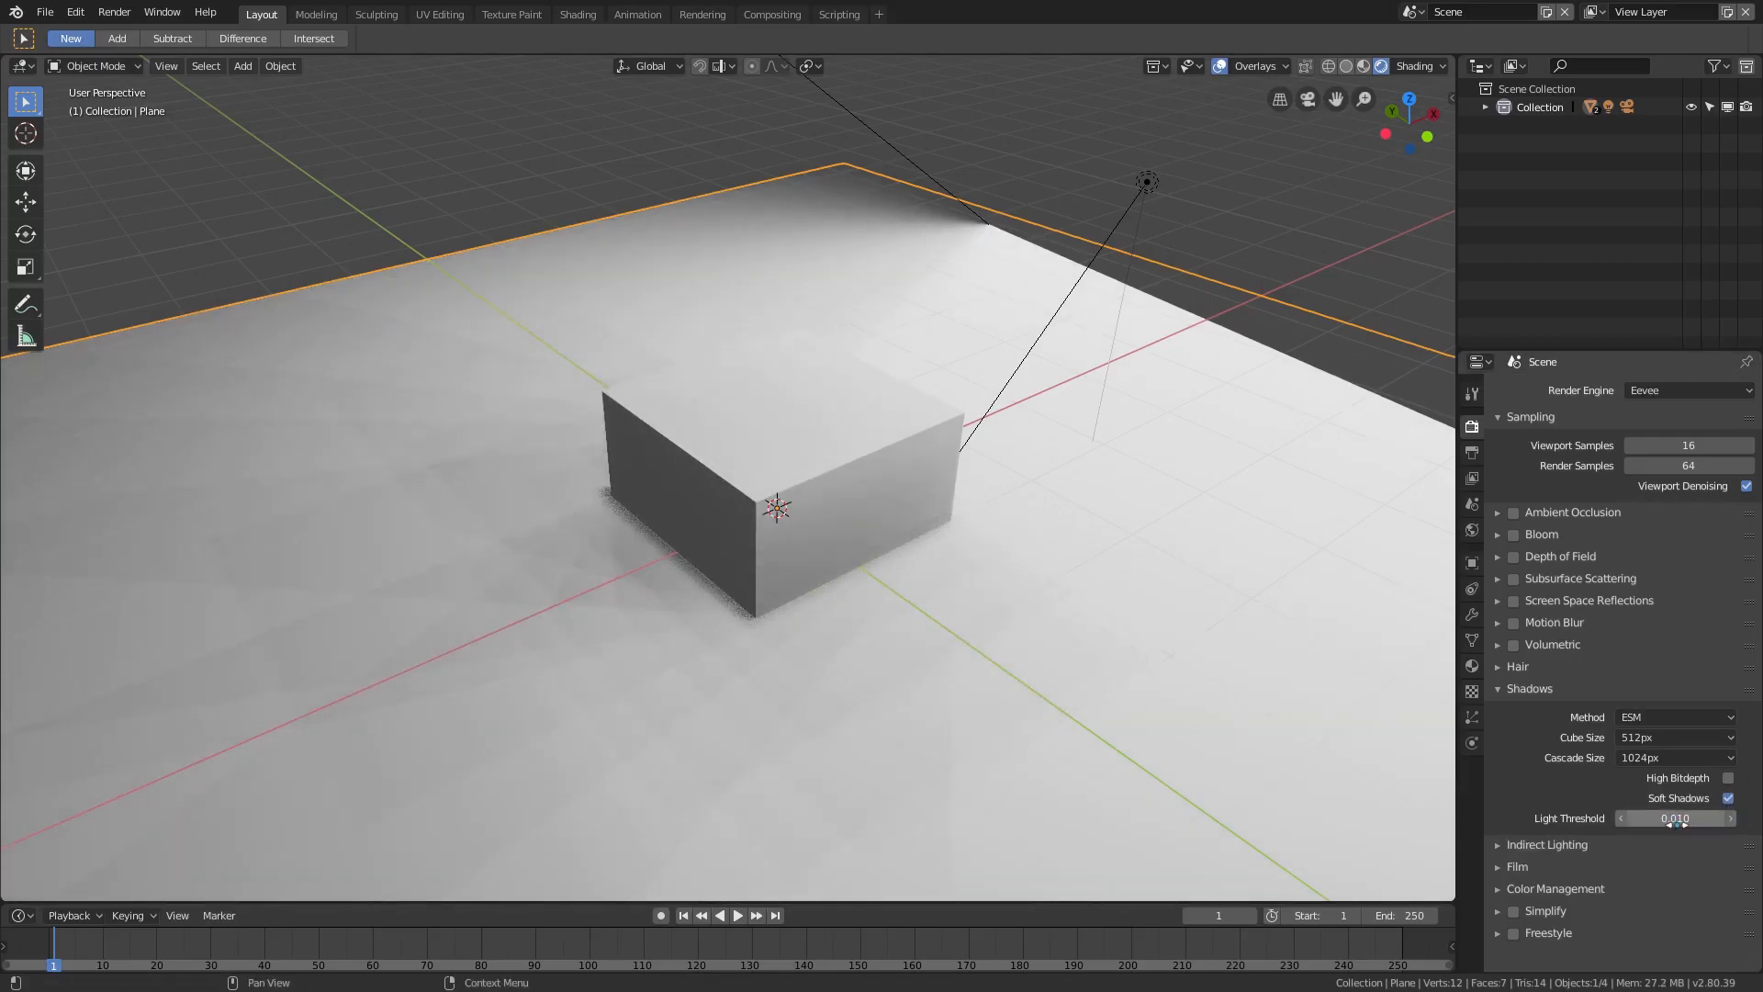
{"action": "left_click", "coordinate": [1727, 797]}
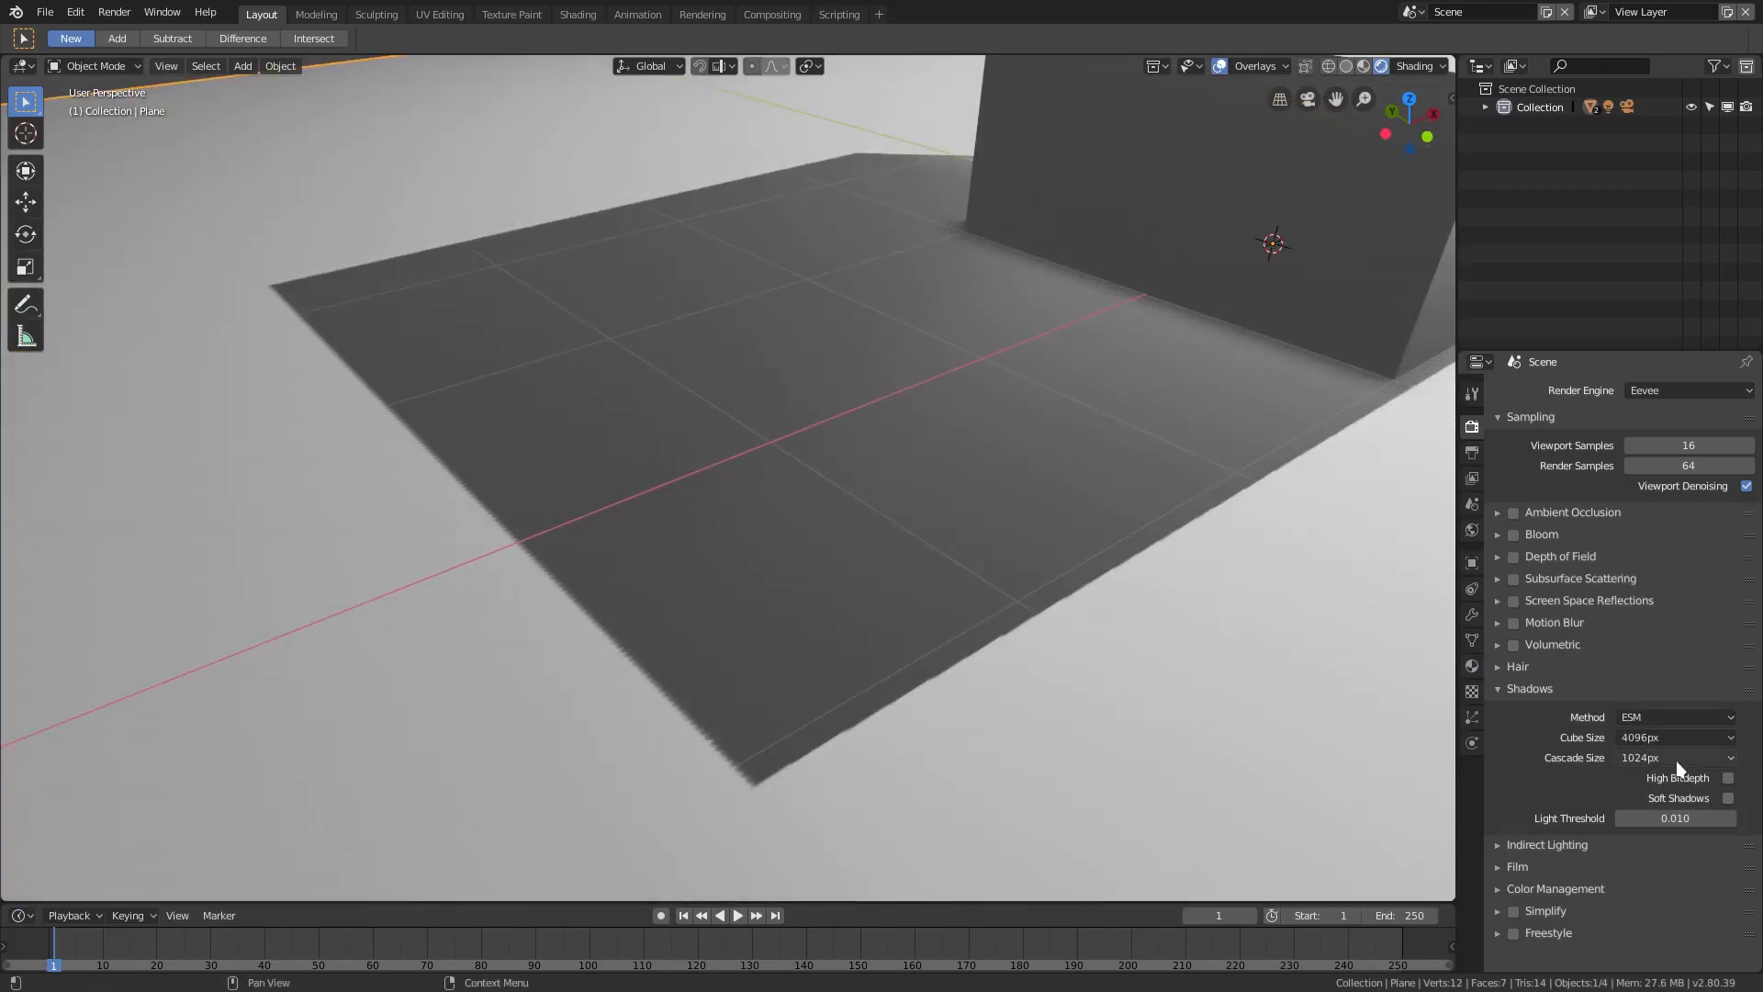
- Set the Eevee shadow cube size to 4096px and orbit to inspect the cube's shadow
{"action": "left_click", "coordinate": [1675, 737]}
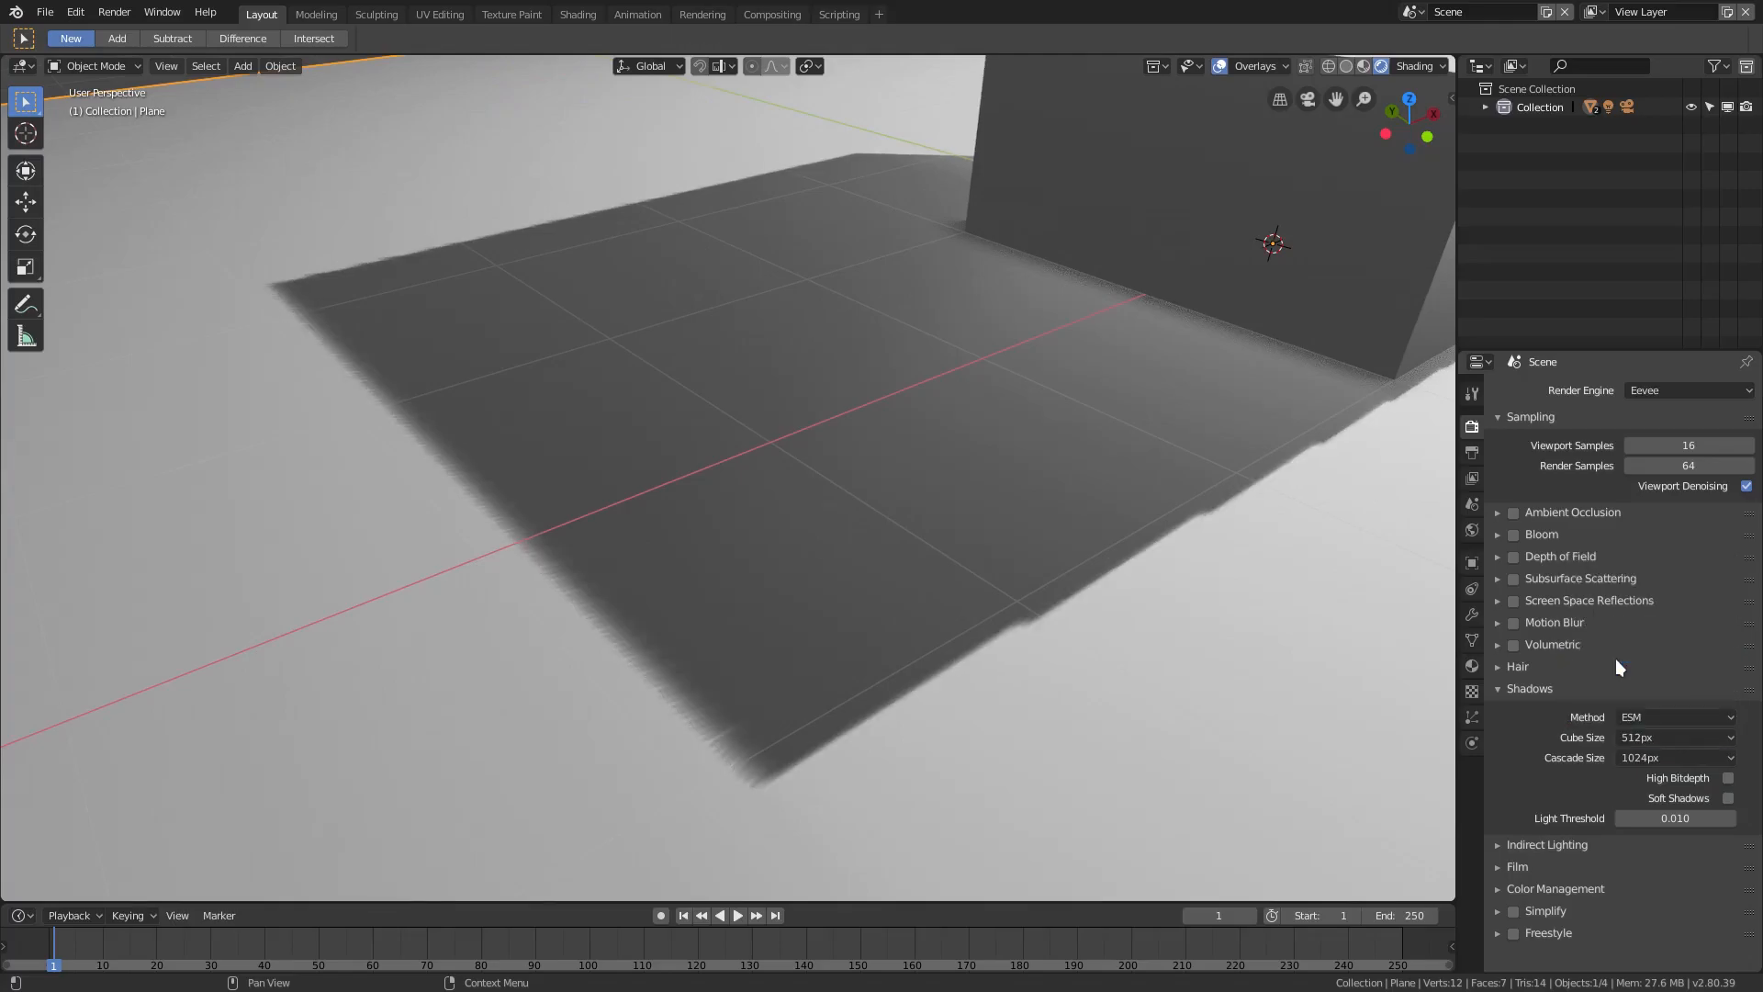
{"action": "left_click", "coordinate": [1674, 736]}
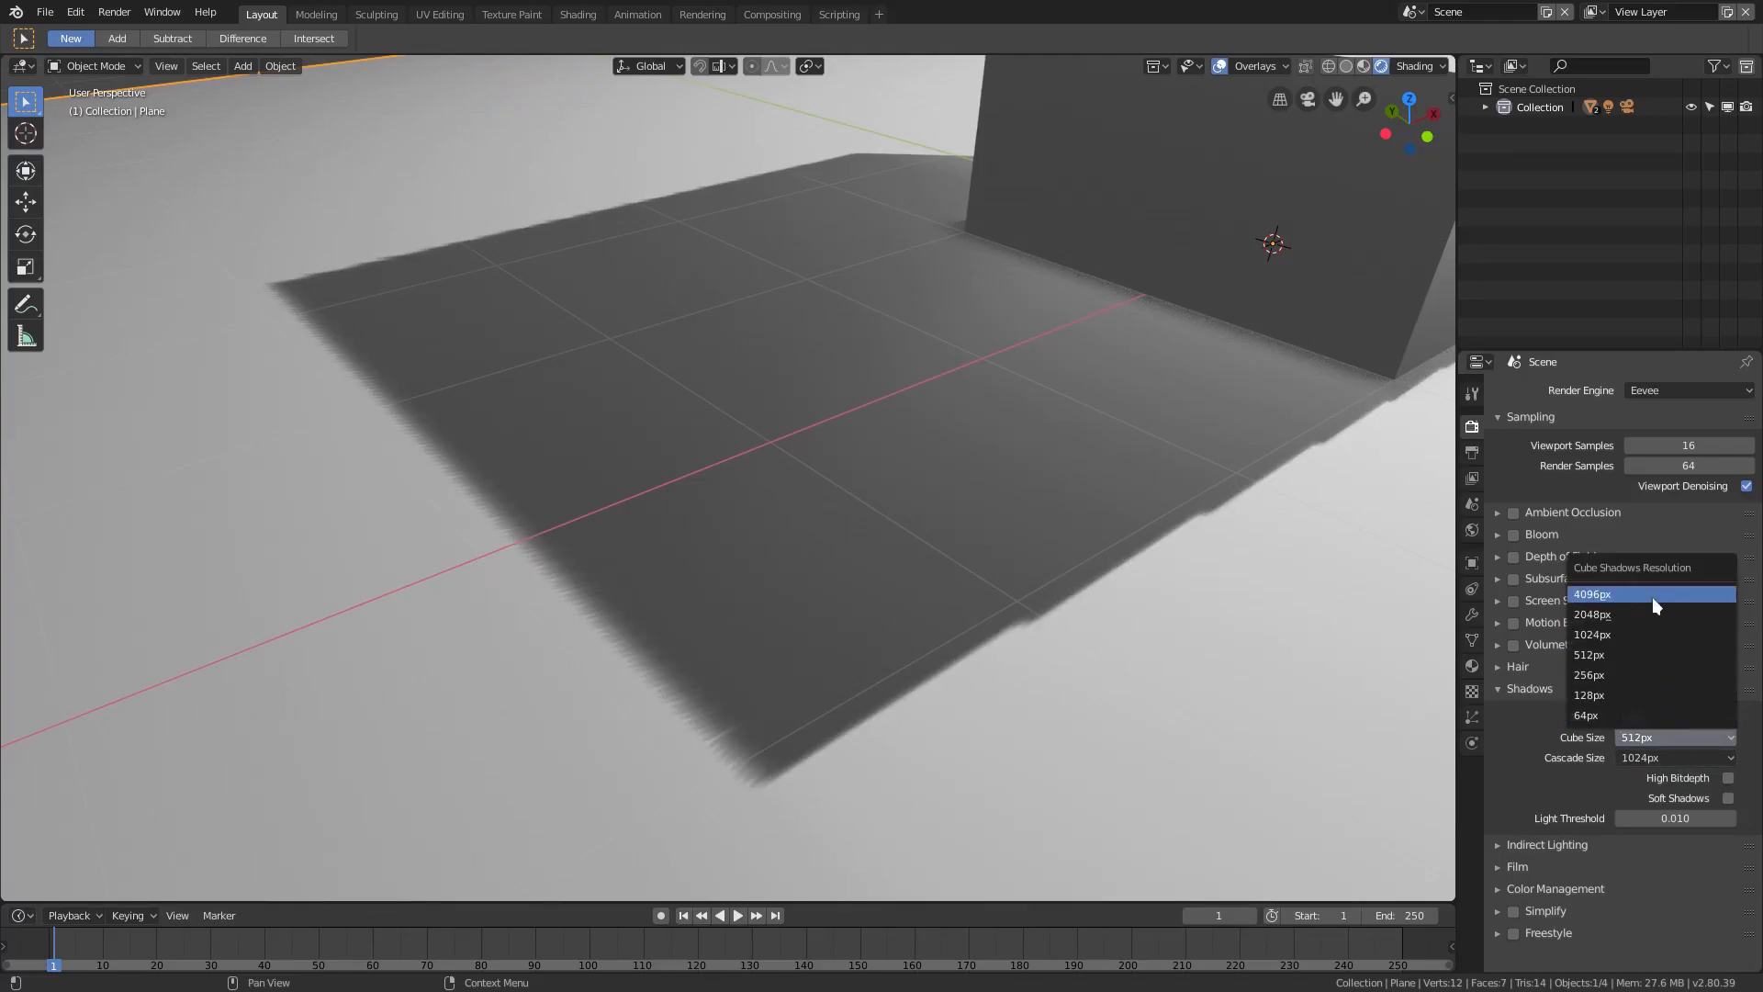
{"action": "left_click", "coordinate": [1592, 594]}
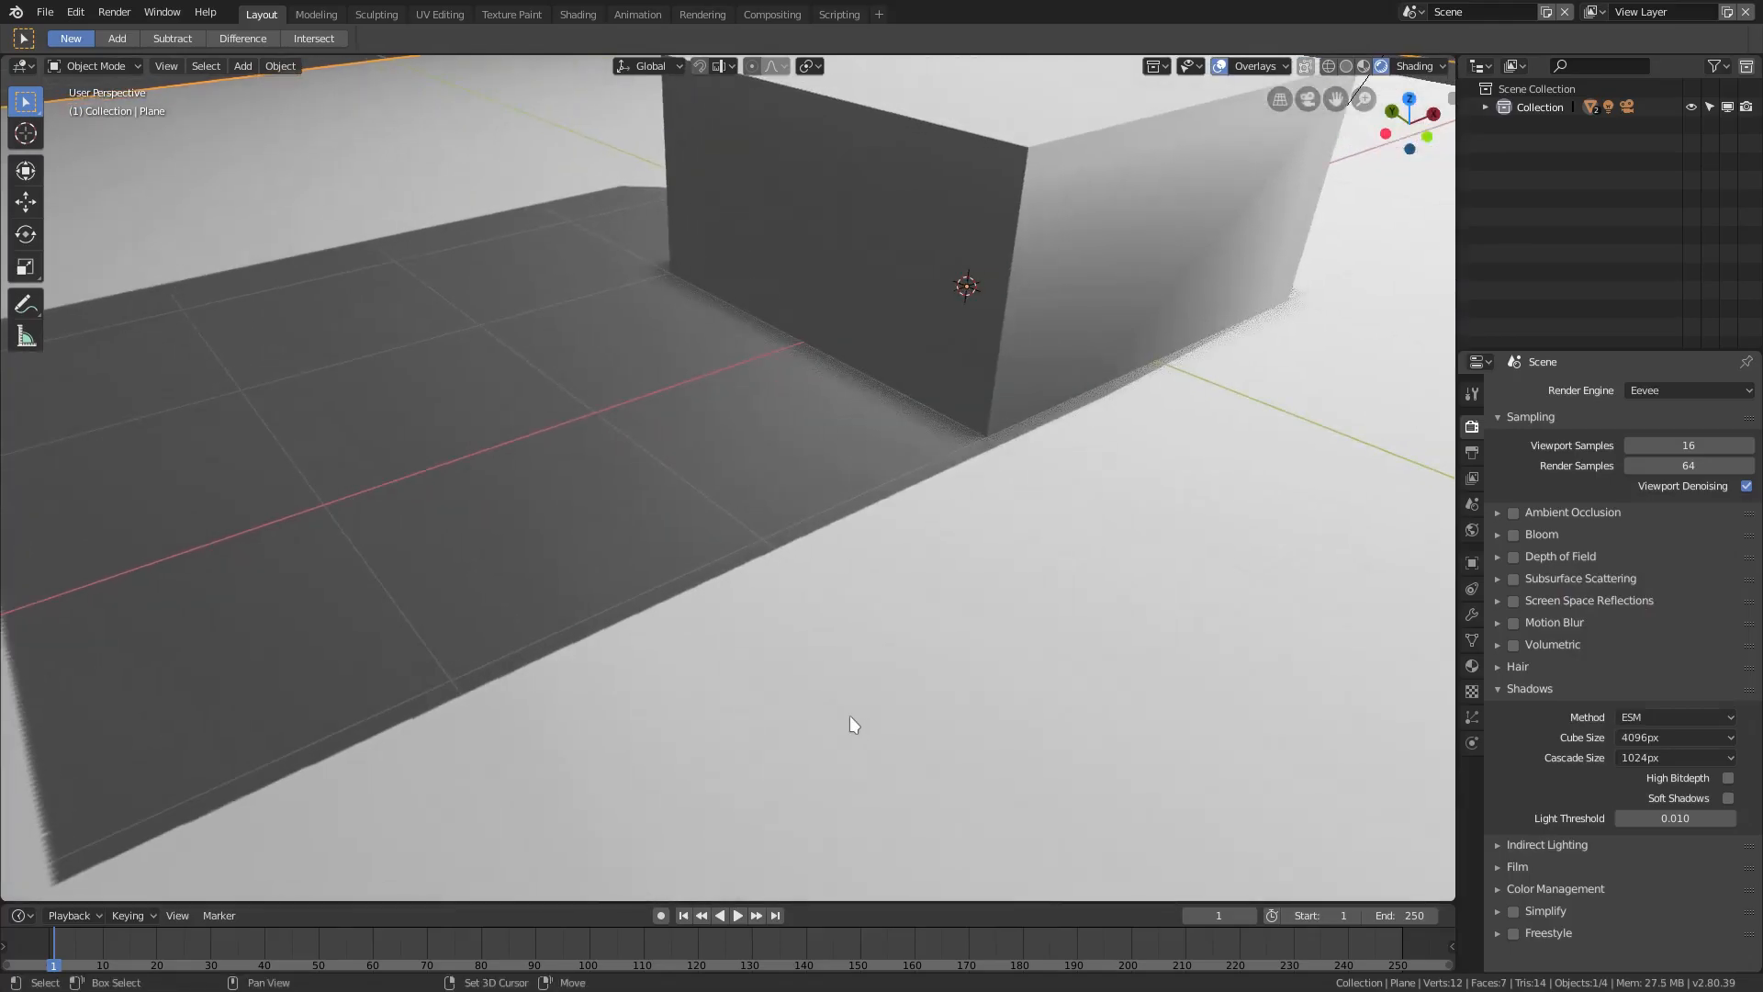
{"action": "left_click", "coordinate": [1674, 736]}
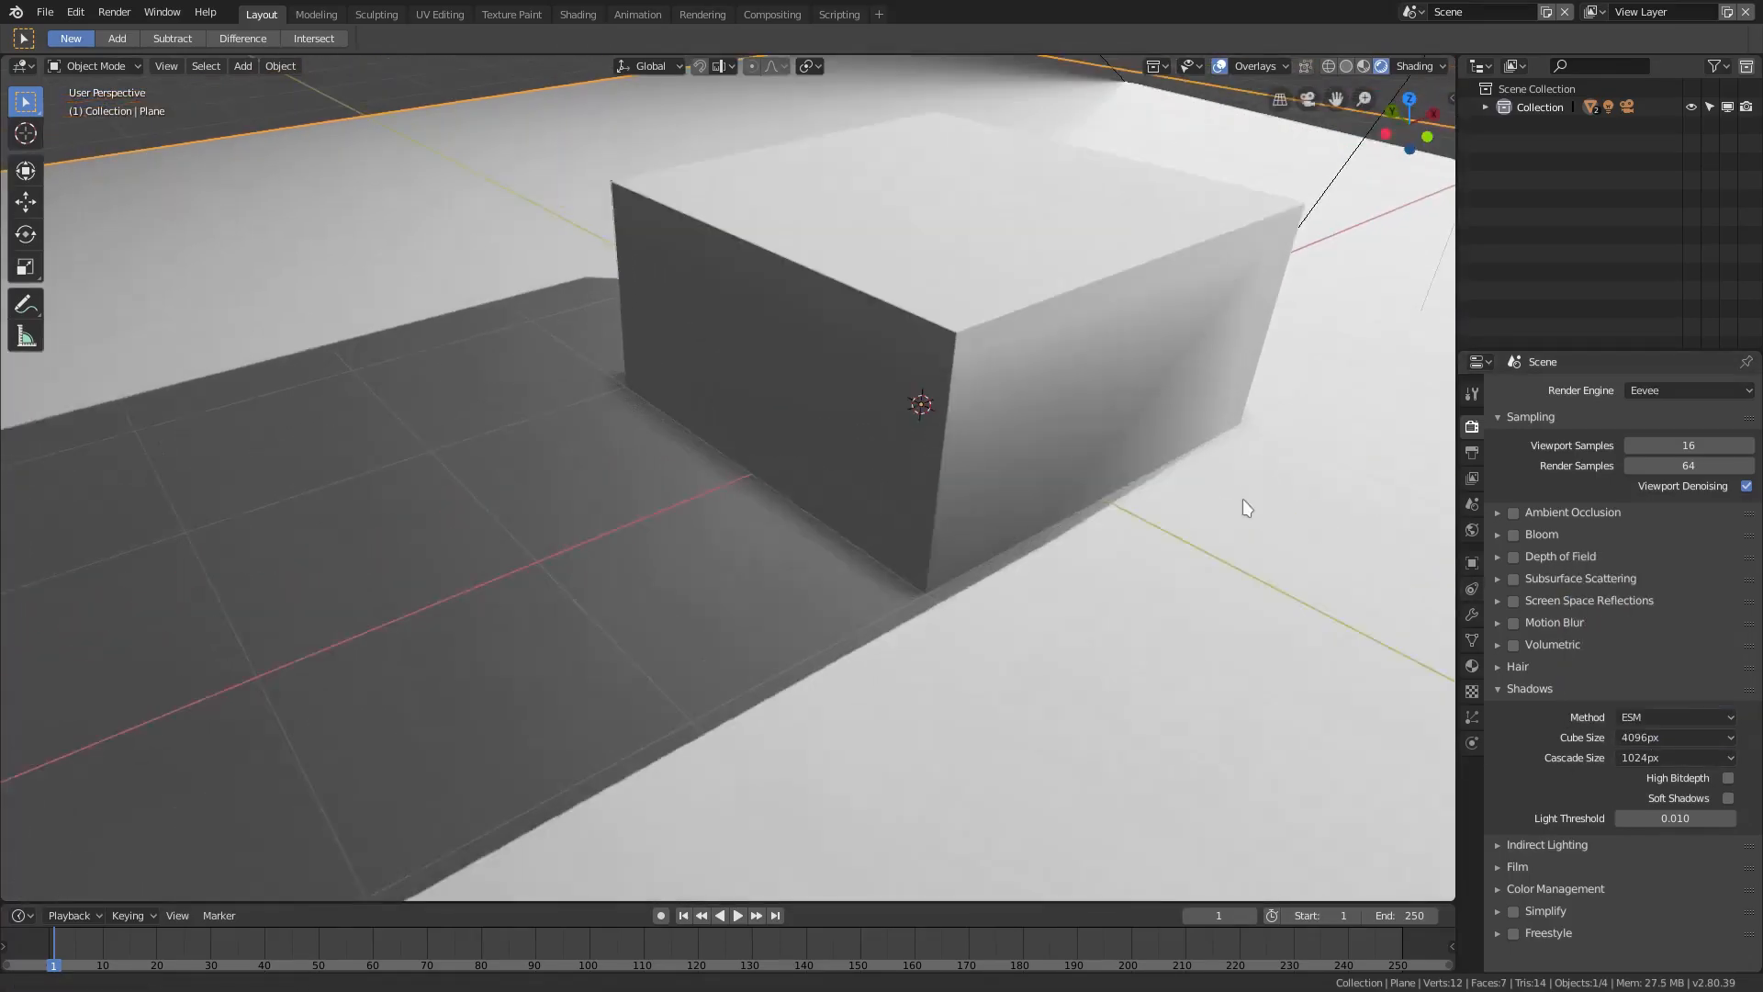
{"action": "left_click_drag", "start_coordinate": [1246, 507], "coordinate": [1041, 637]}
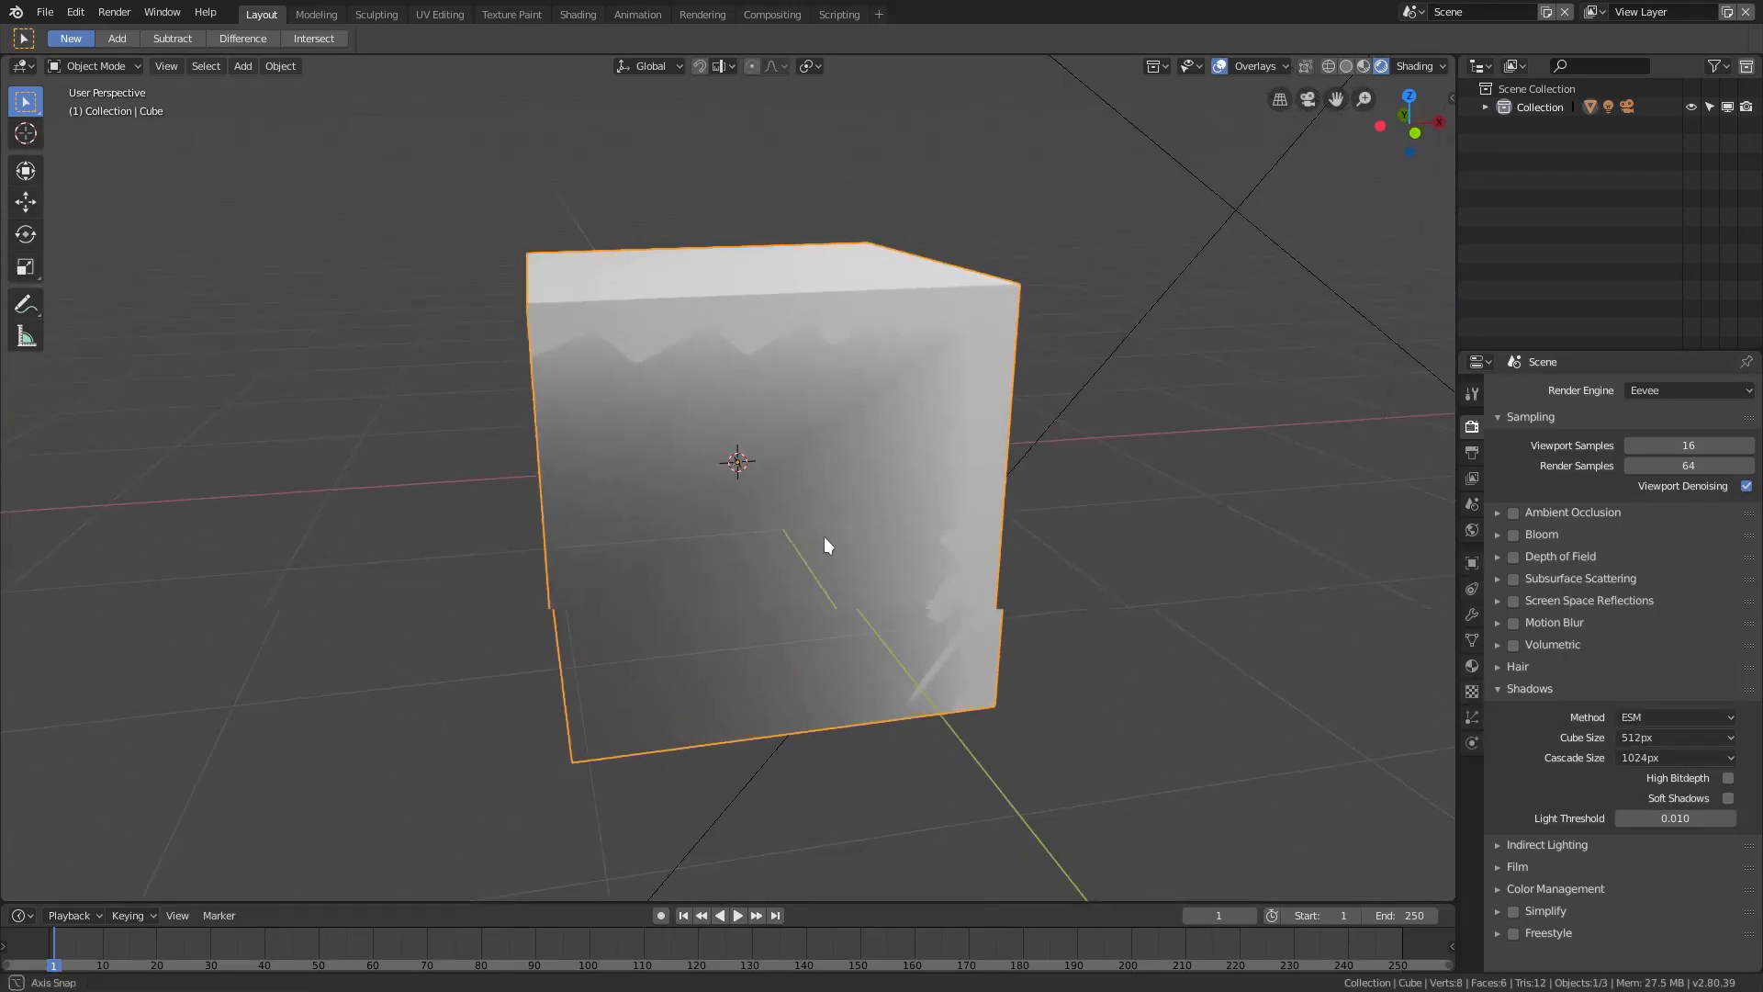
- Check the cube shadow size choices, leaving the size unchanged
{"action": "left_click", "coordinate": [1675, 737]}
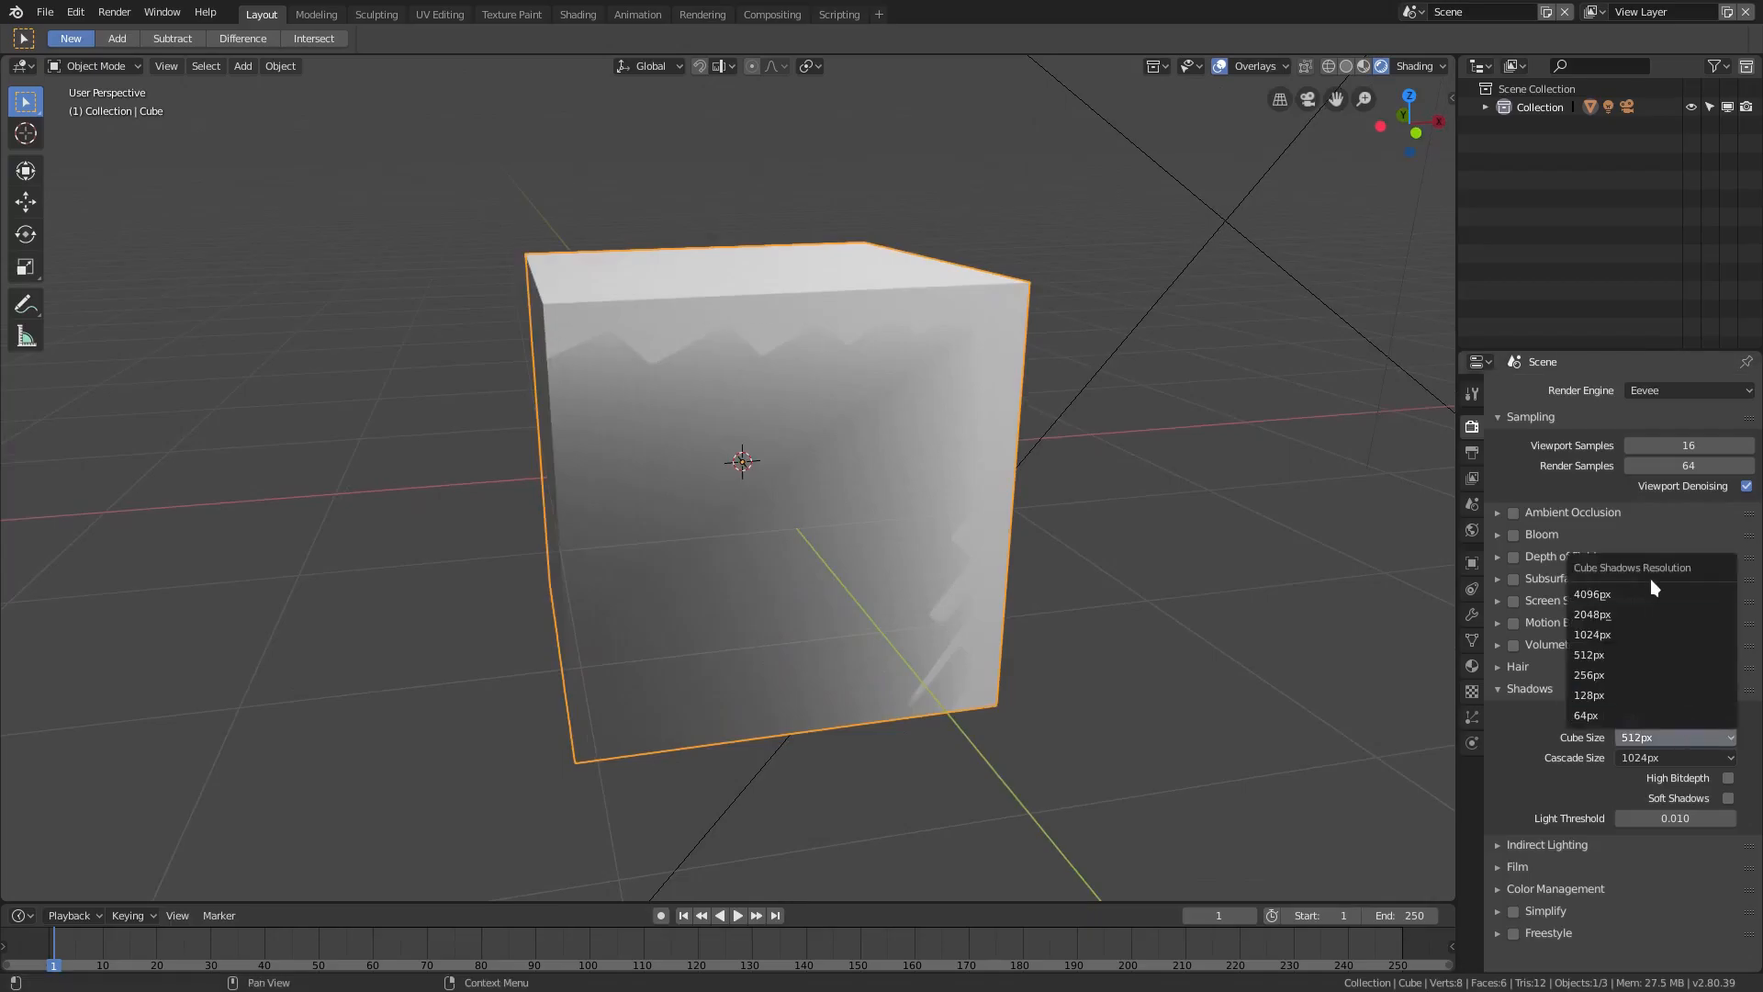
{"action": "left_click", "coordinate": [1592, 595]}
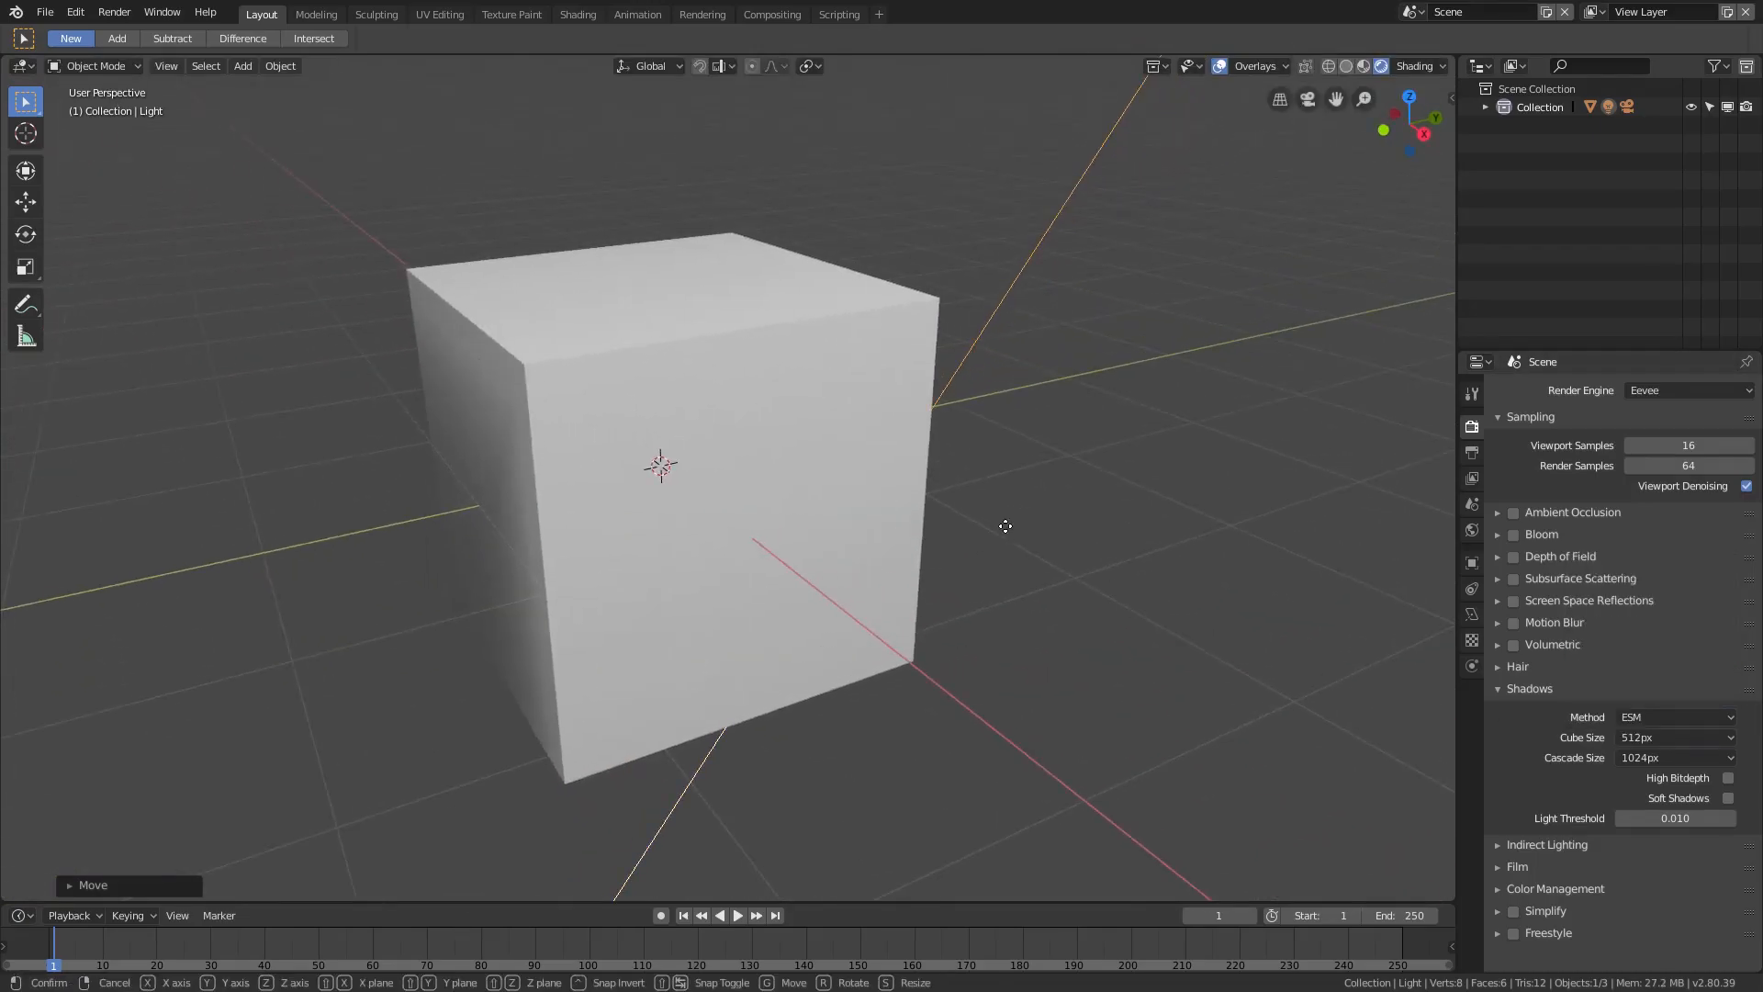
- Orbit to the cube's front and set the Eevee shadow cube size to 4096px
{"action": "left_click_drag", "start_coordinate": [1004, 526], "coordinate": [778, 617]}
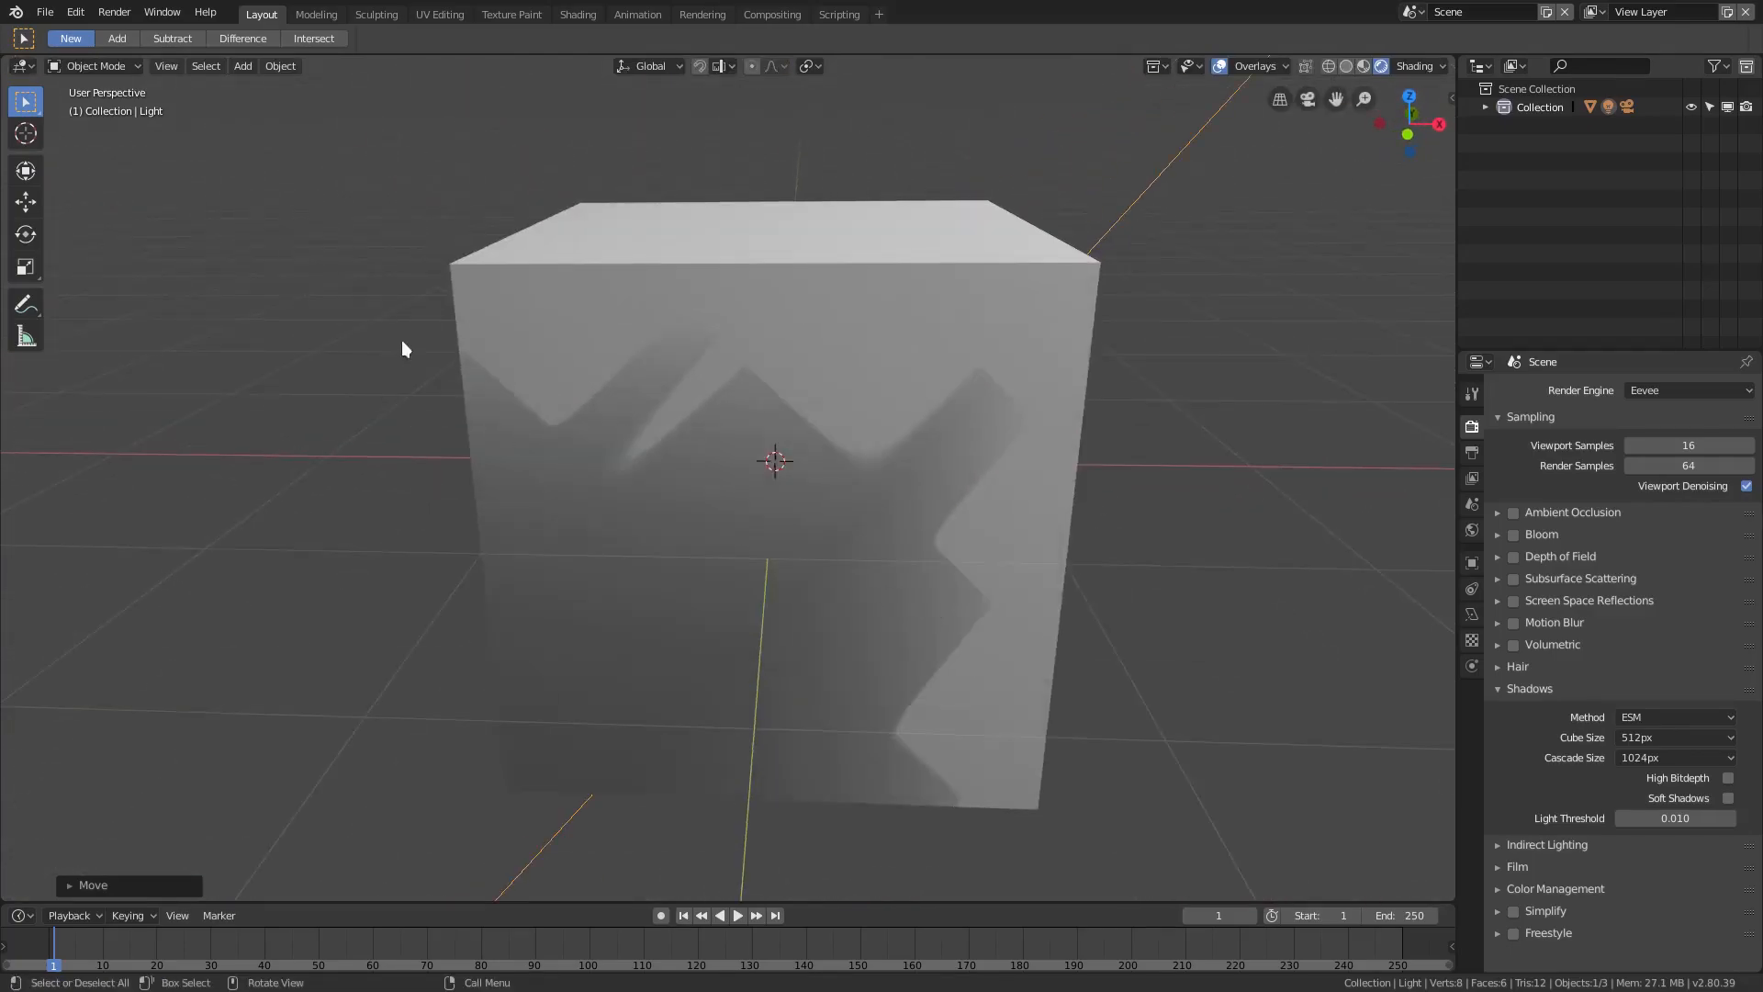
{"action": "left_click", "coordinate": [1674, 737]}
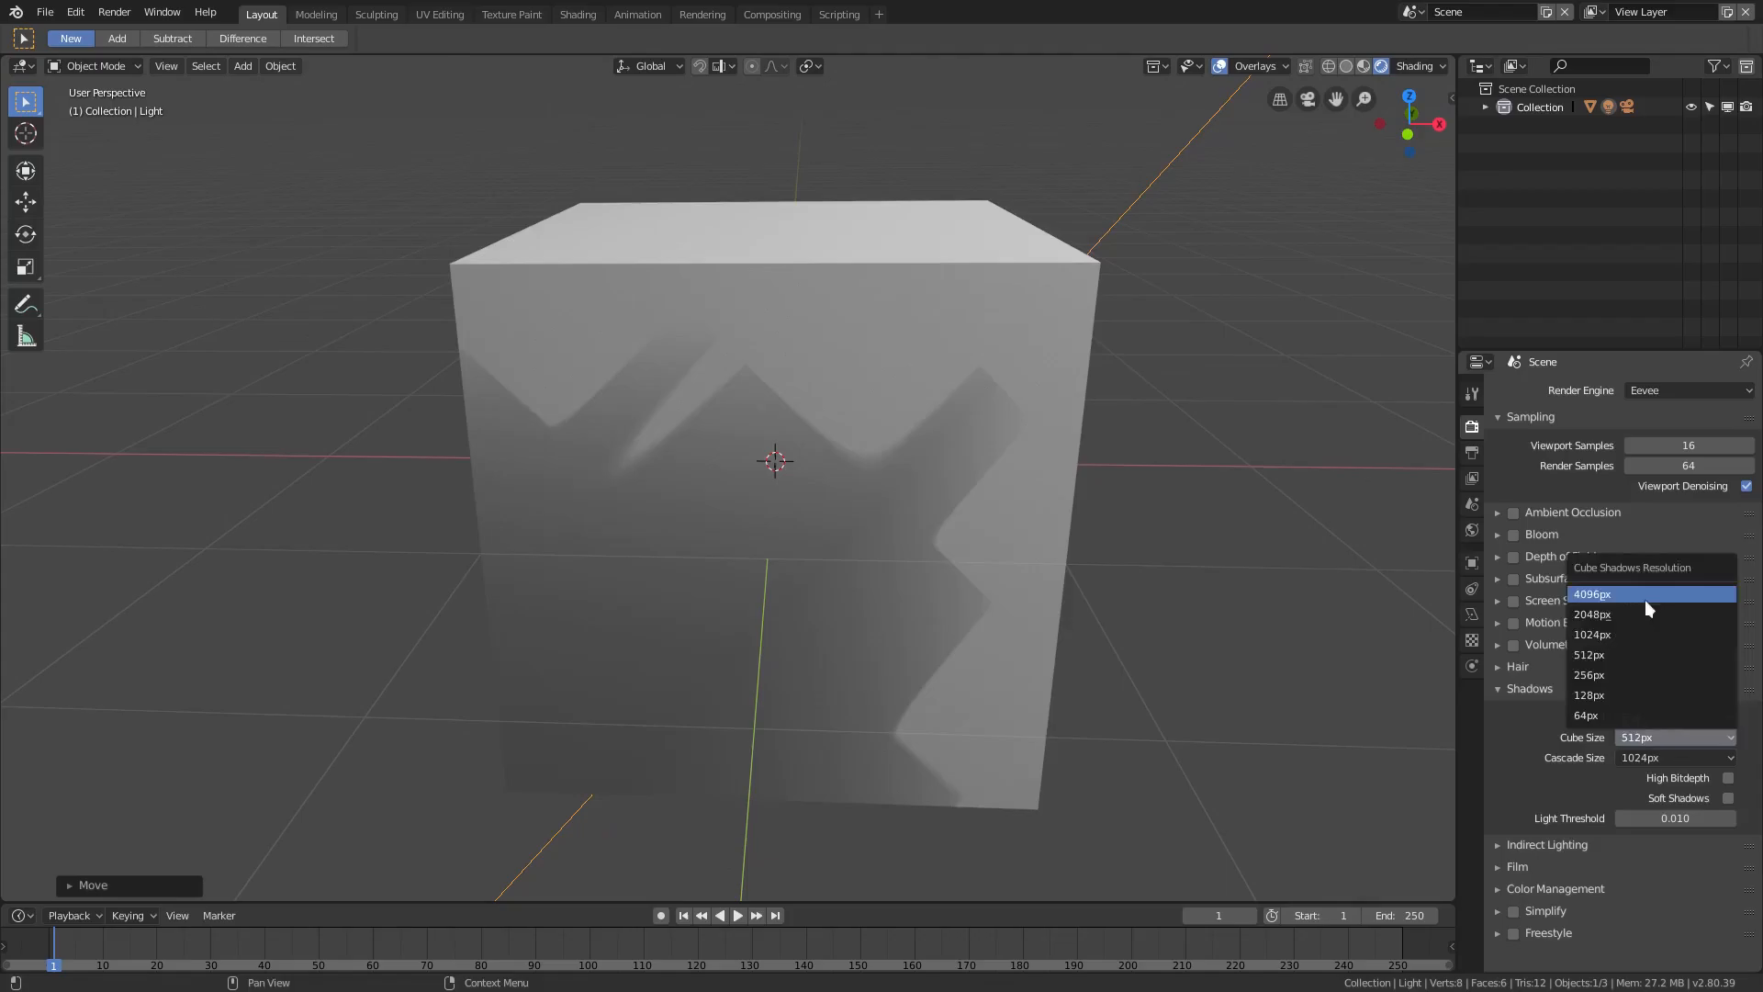
{"action": "left_click", "coordinate": [1592, 594]}
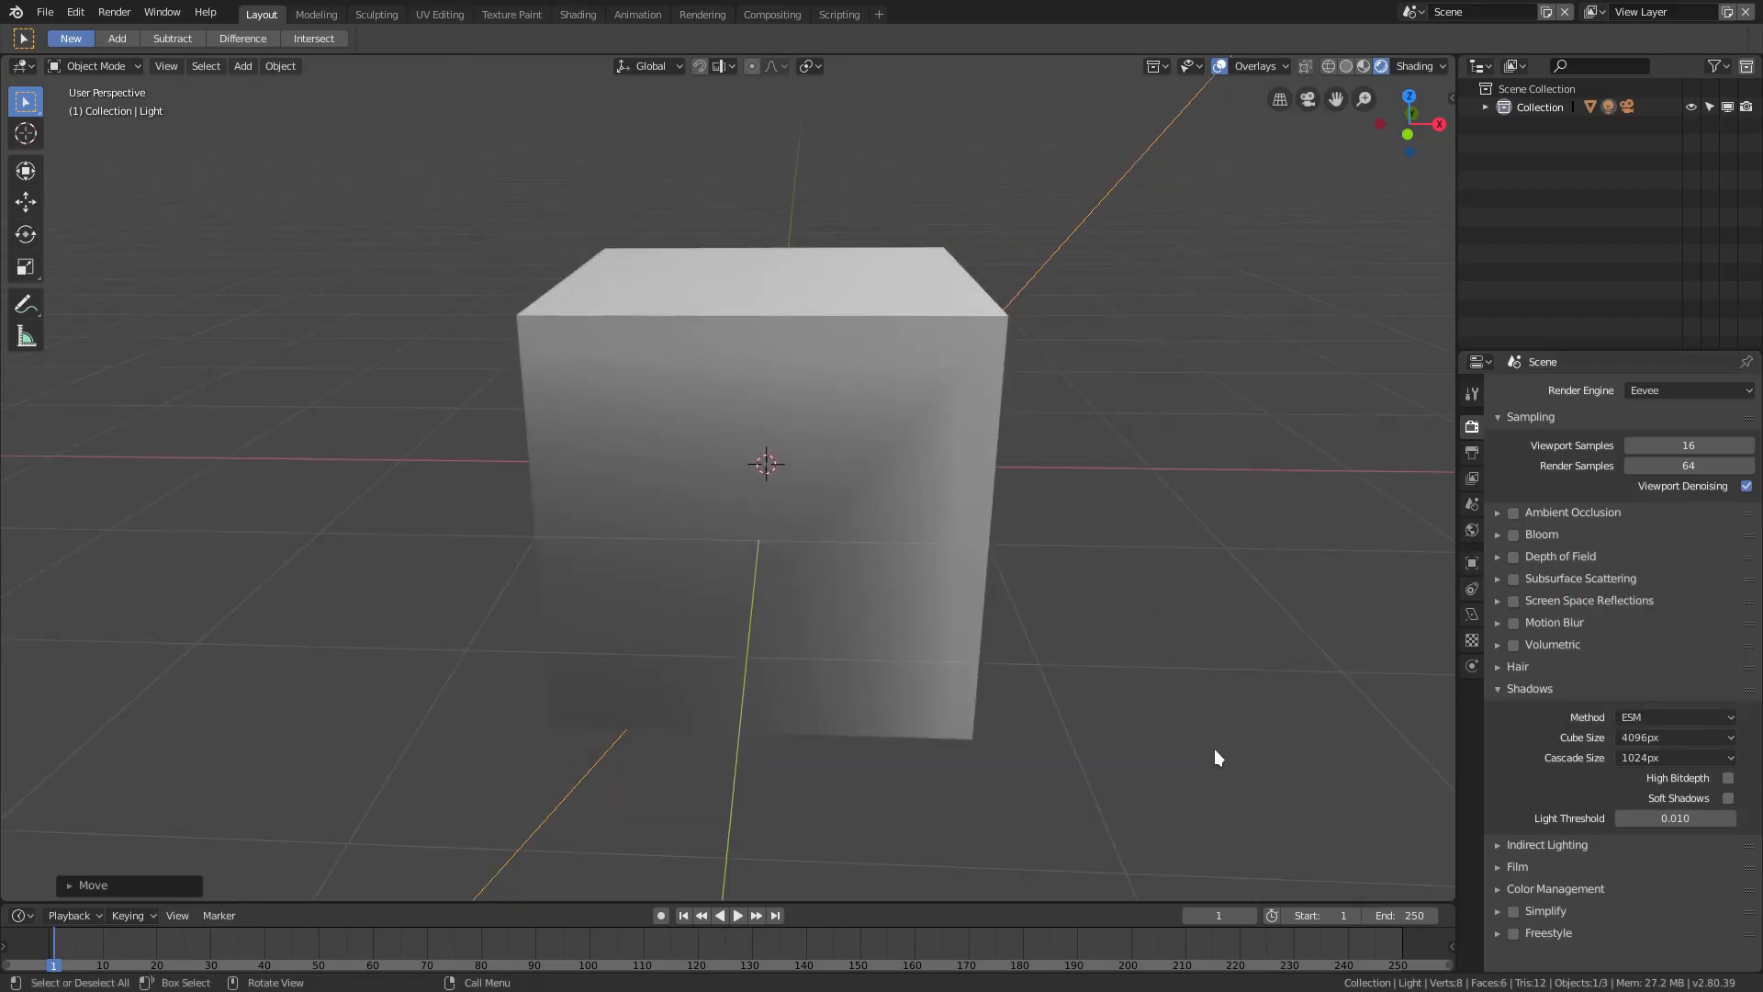